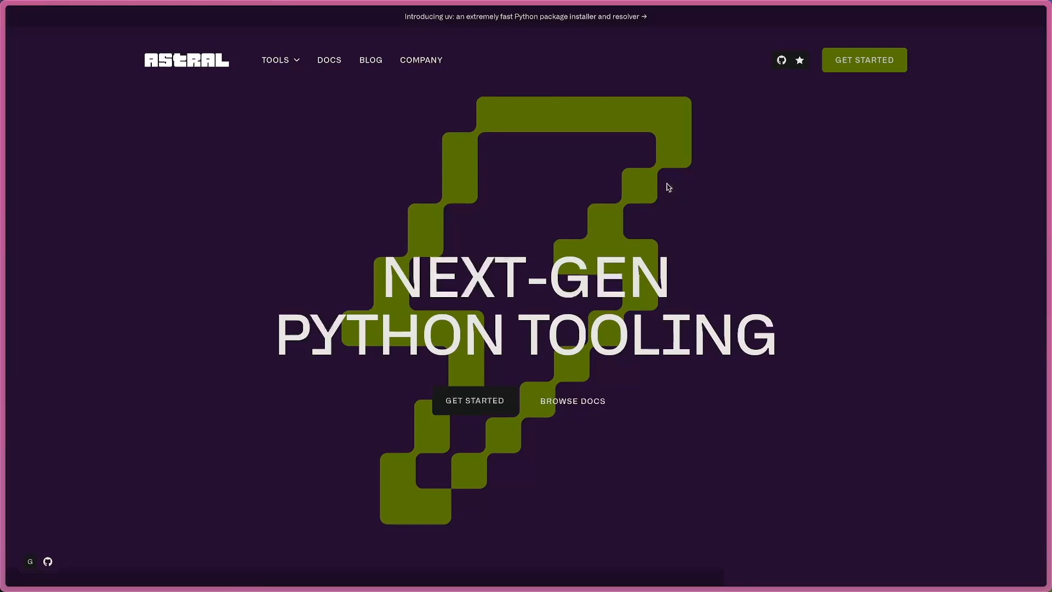
Navigate from the Astral site to its blog listing page
scroll(down, 3)
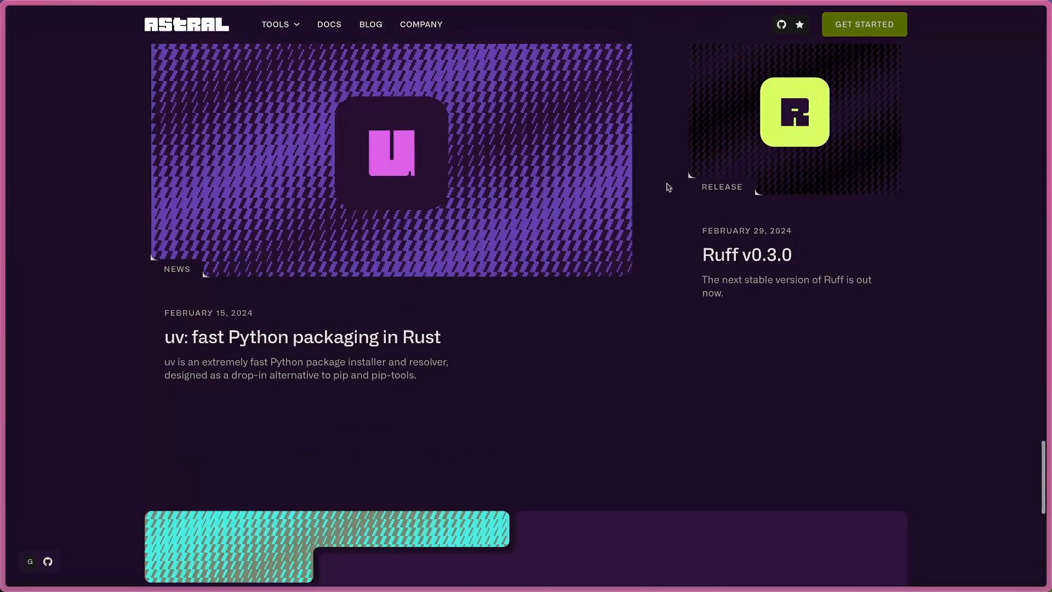
scroll(down, 3)
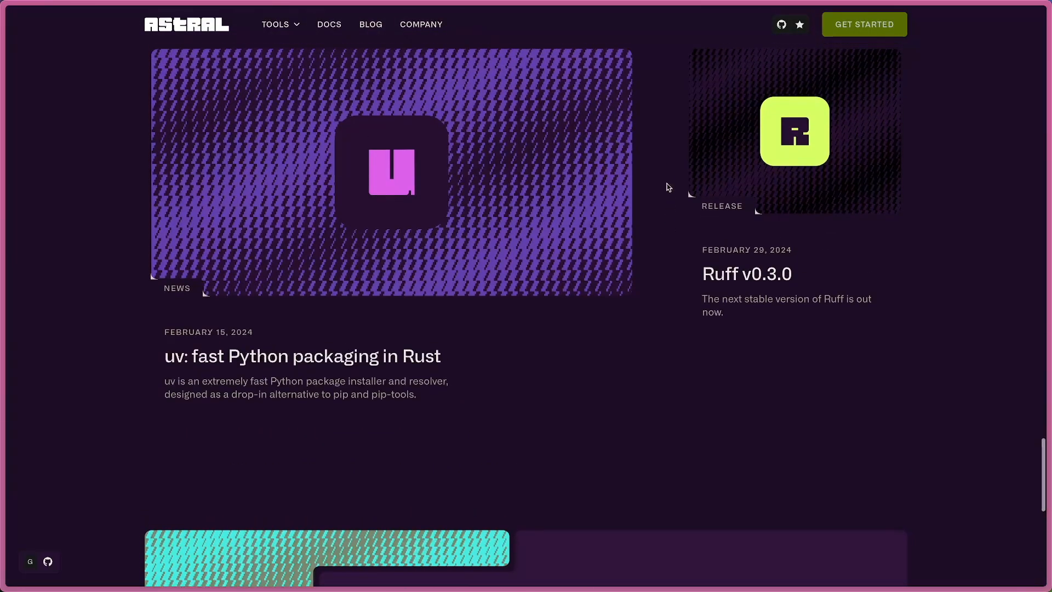
click(276, 24)
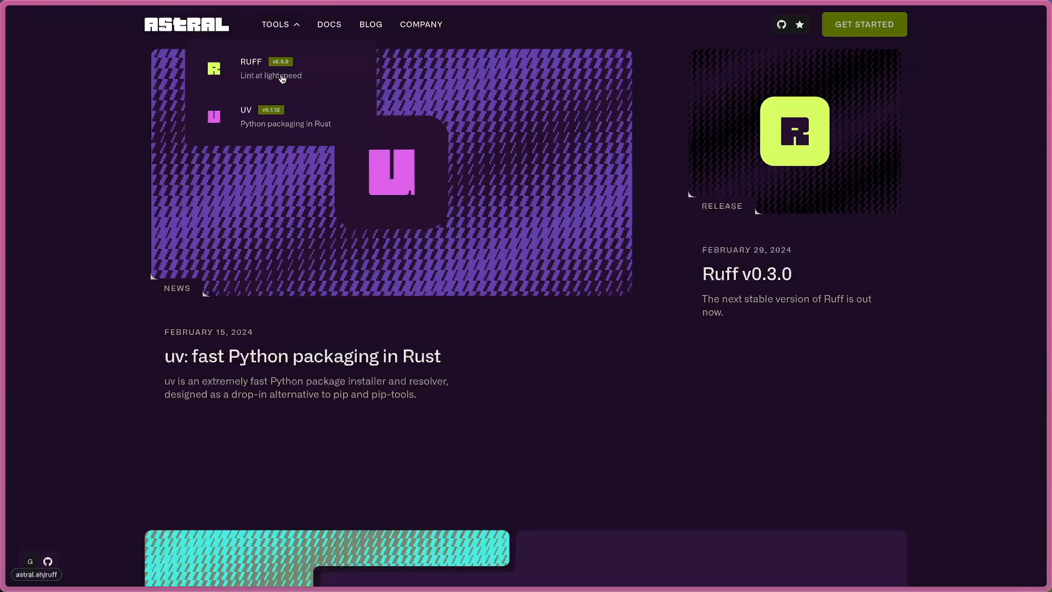
mouse_move(279, 90)
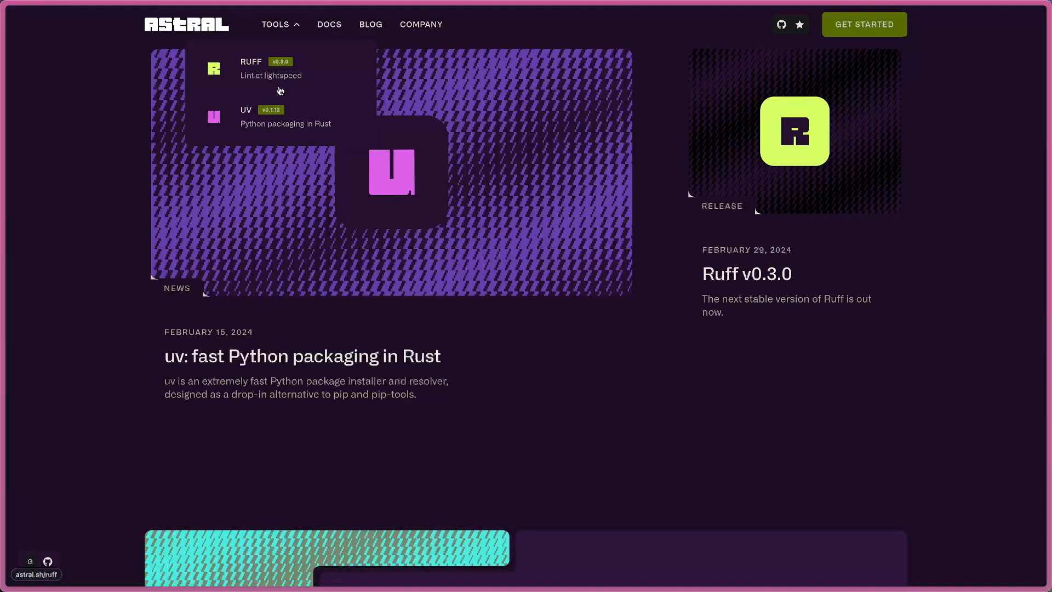
mouse_move(280, 124)
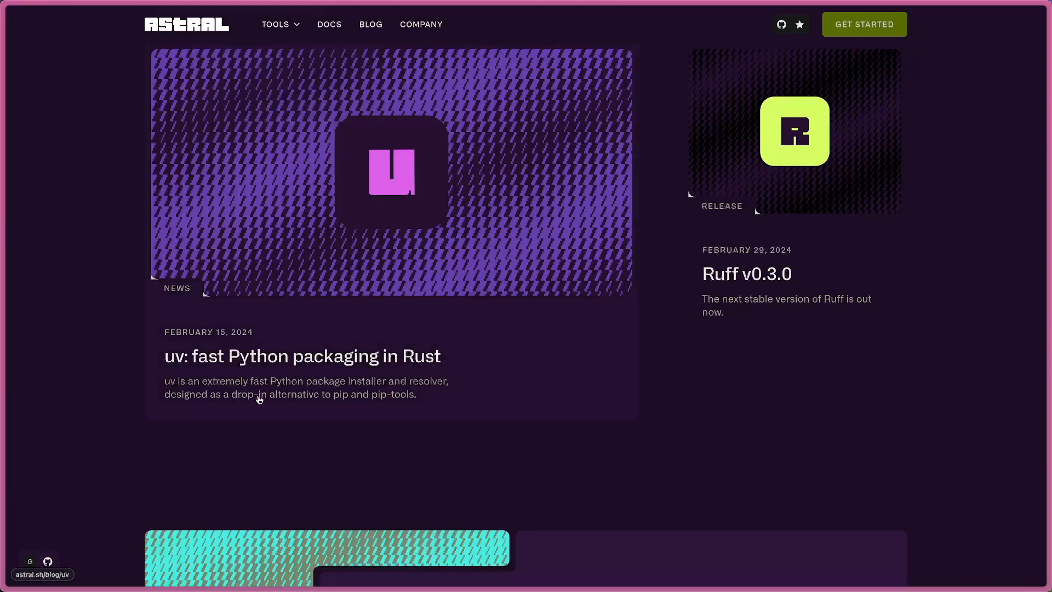
mouse_move(354, 406)
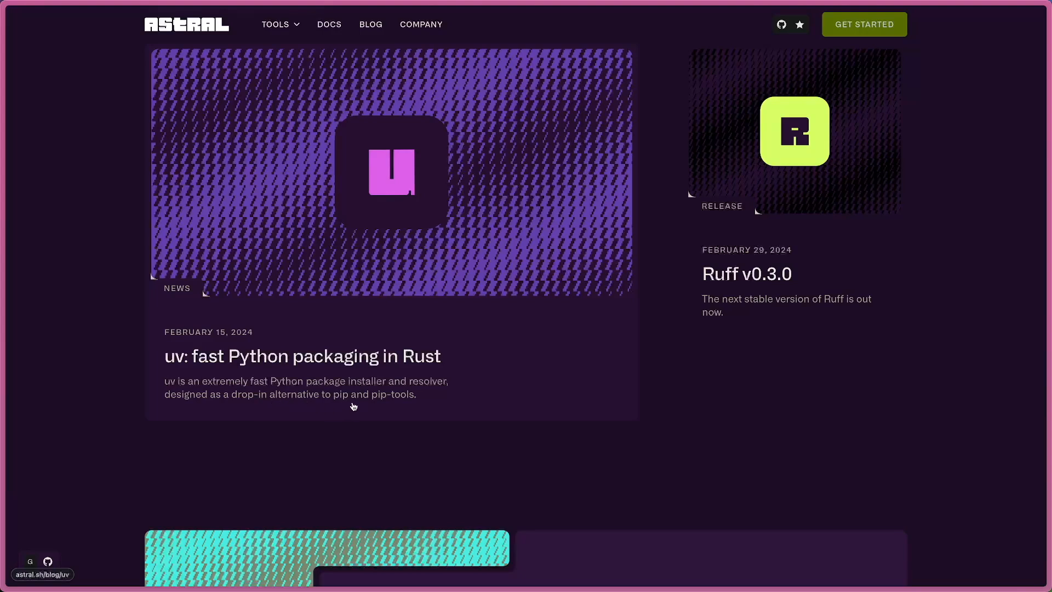
mouse_move(388, 406)
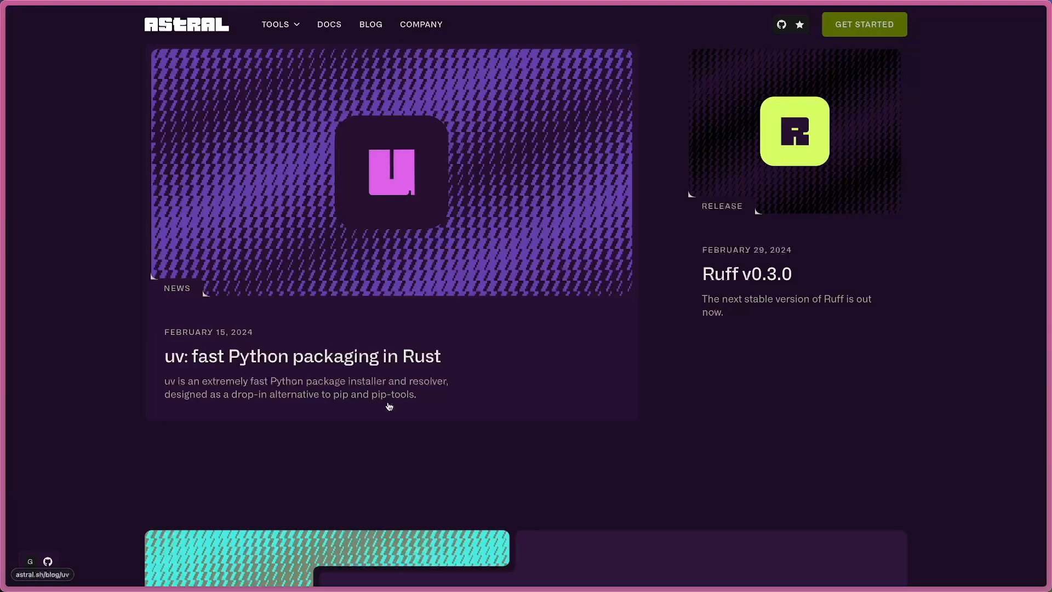
Scroll through the blog posts down to the oldest 2022 entry and back to the Ruff and uv posts
scroll(down, 3)
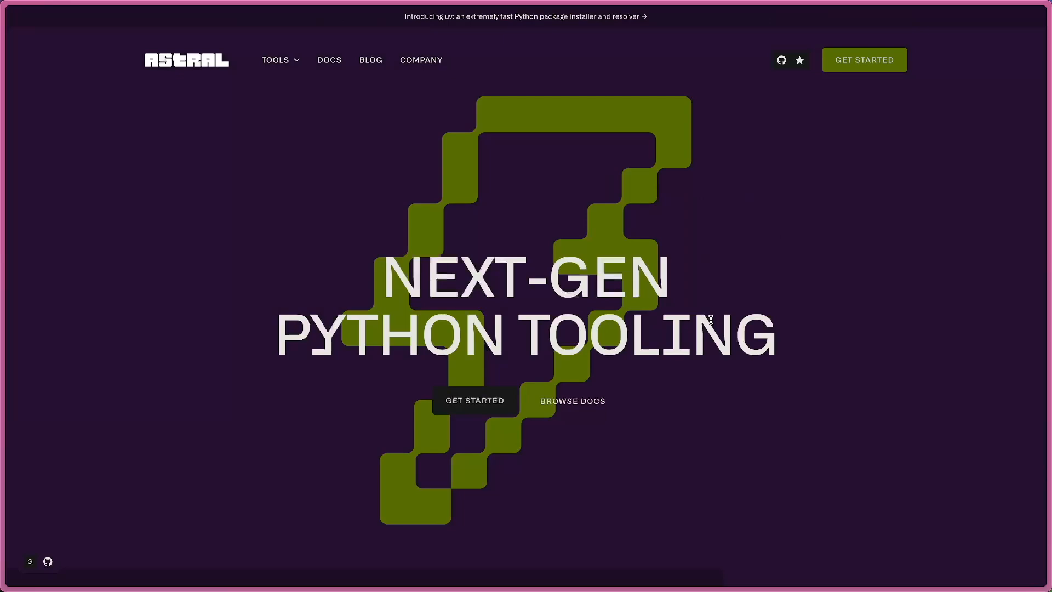
scroll(down, 3)
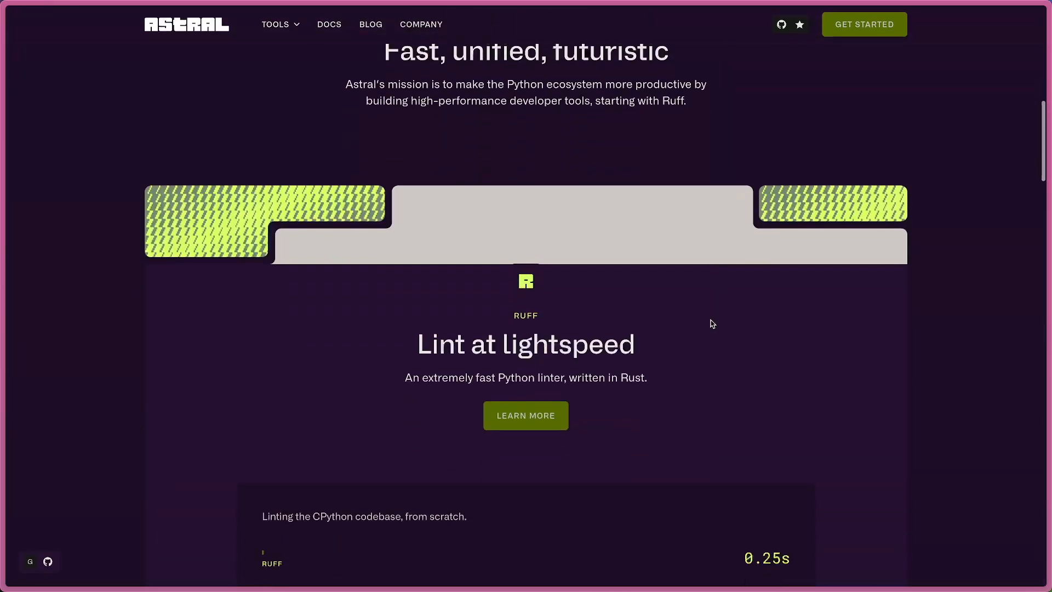
scroll(down, 3)
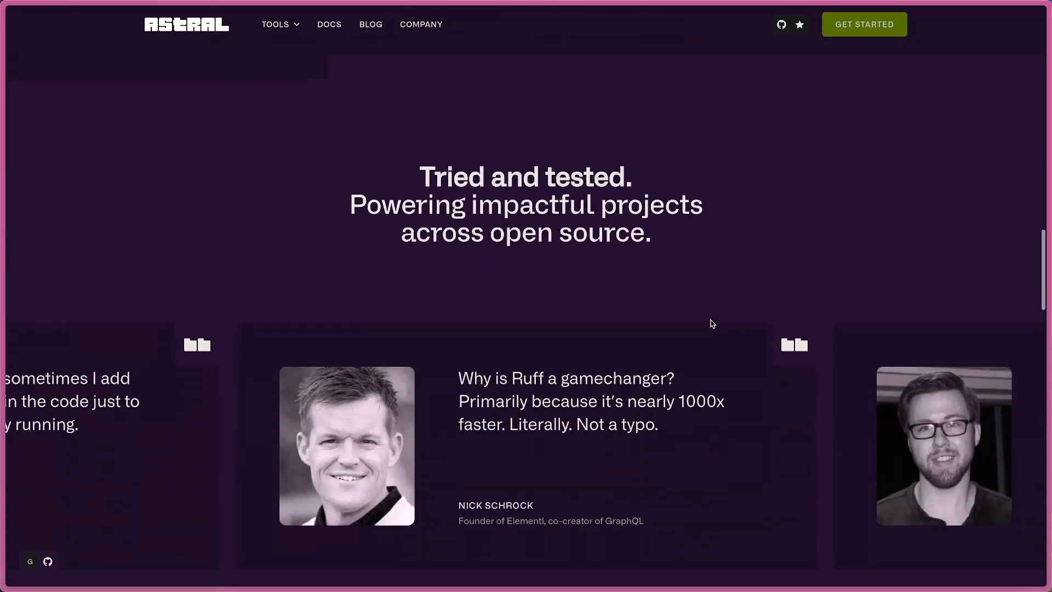
scroll(down, 3)
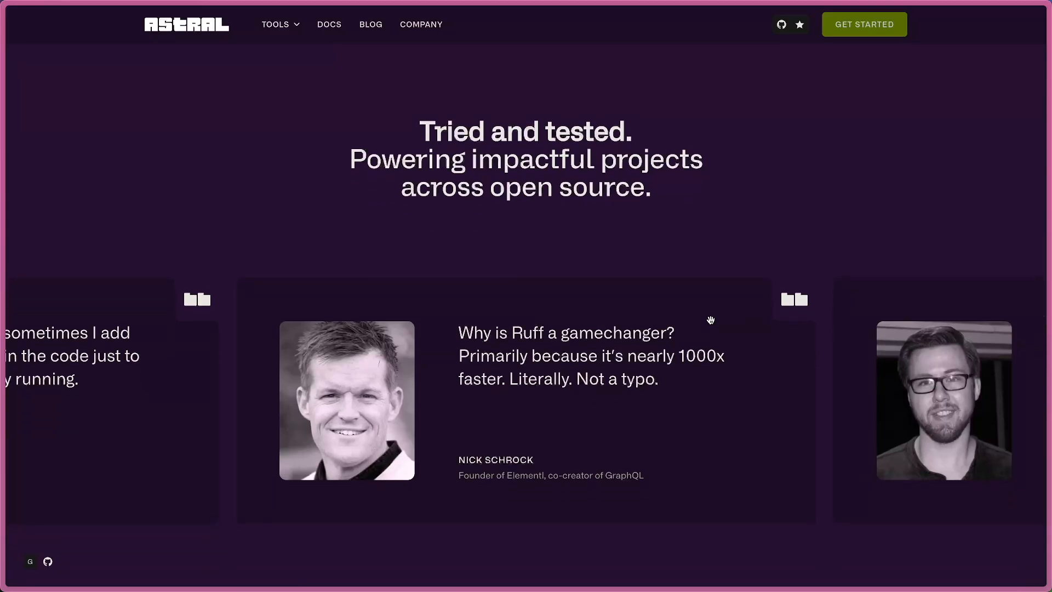
scroll(down, 3)
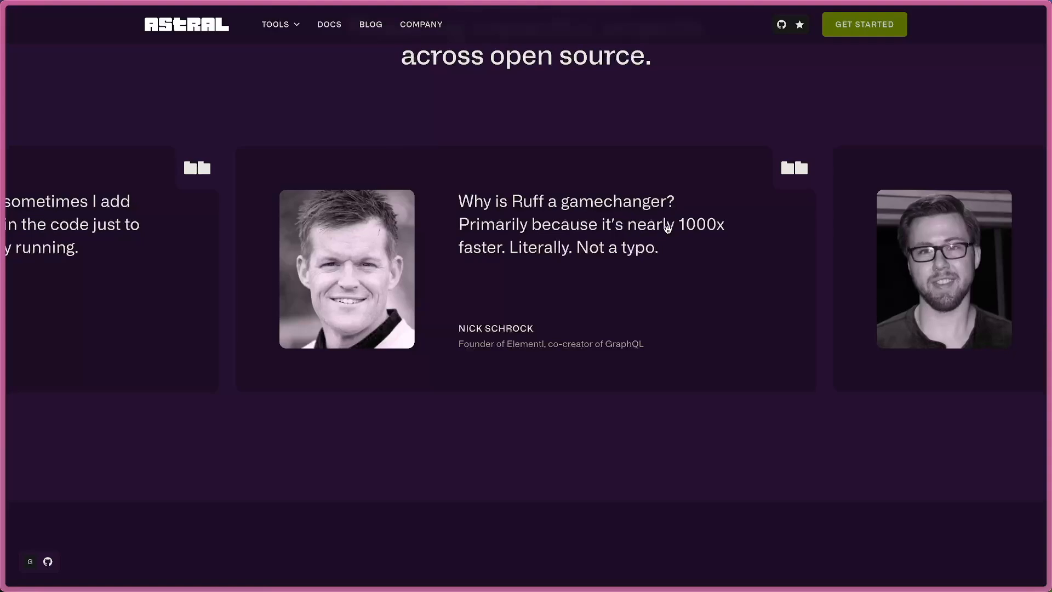
mouse_move(621, 334)
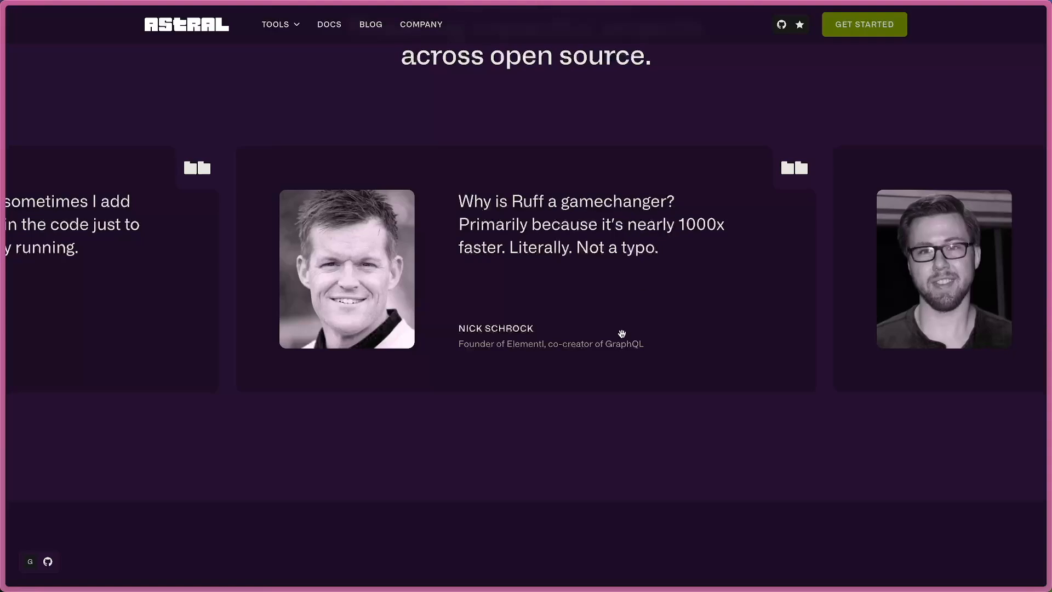
mouse_move(662, 359)
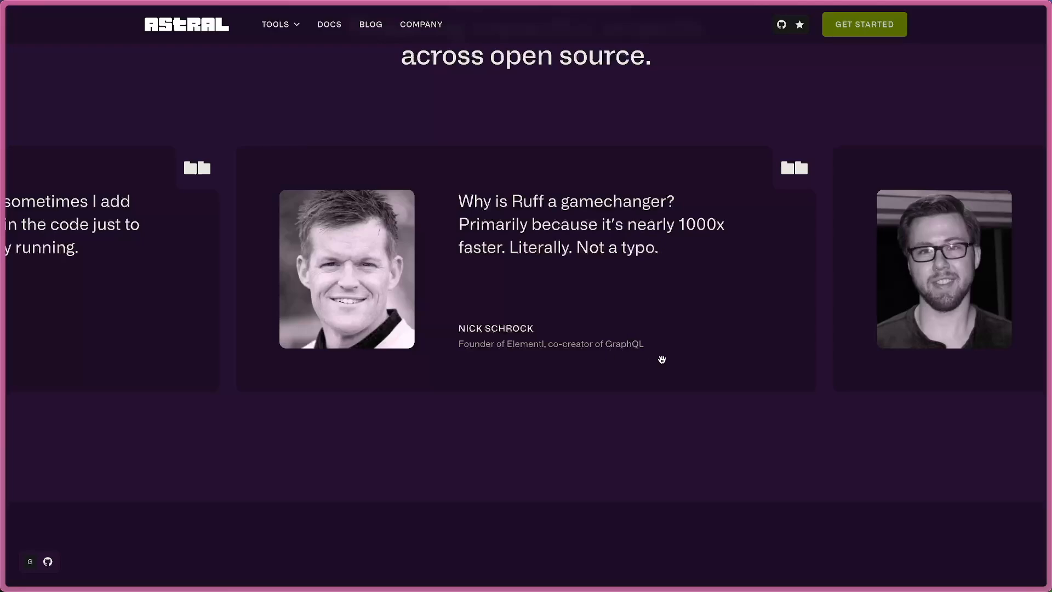
scroll(down, 3)
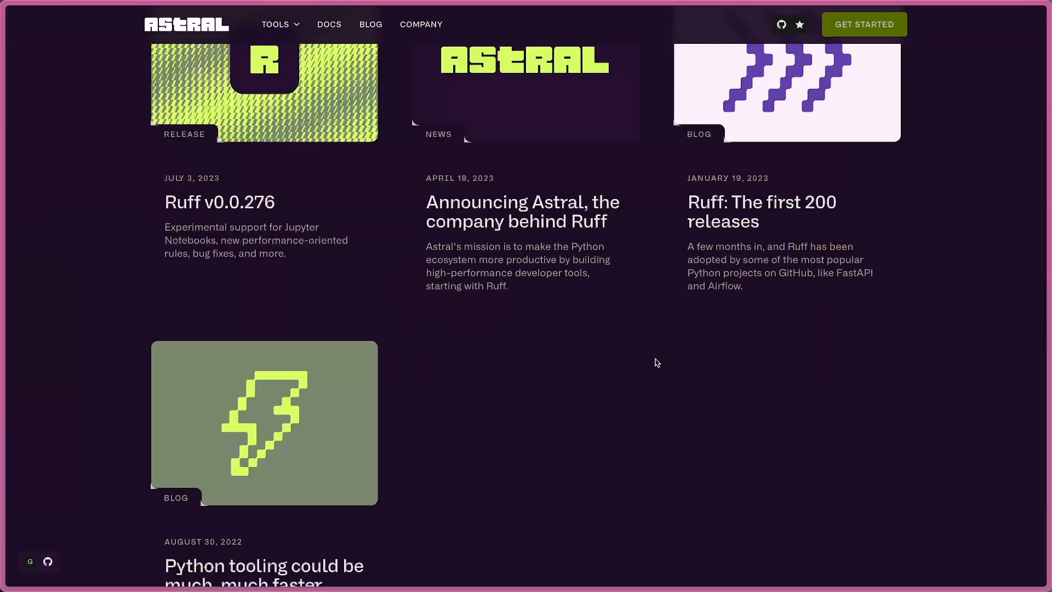
scroll(down, 3)
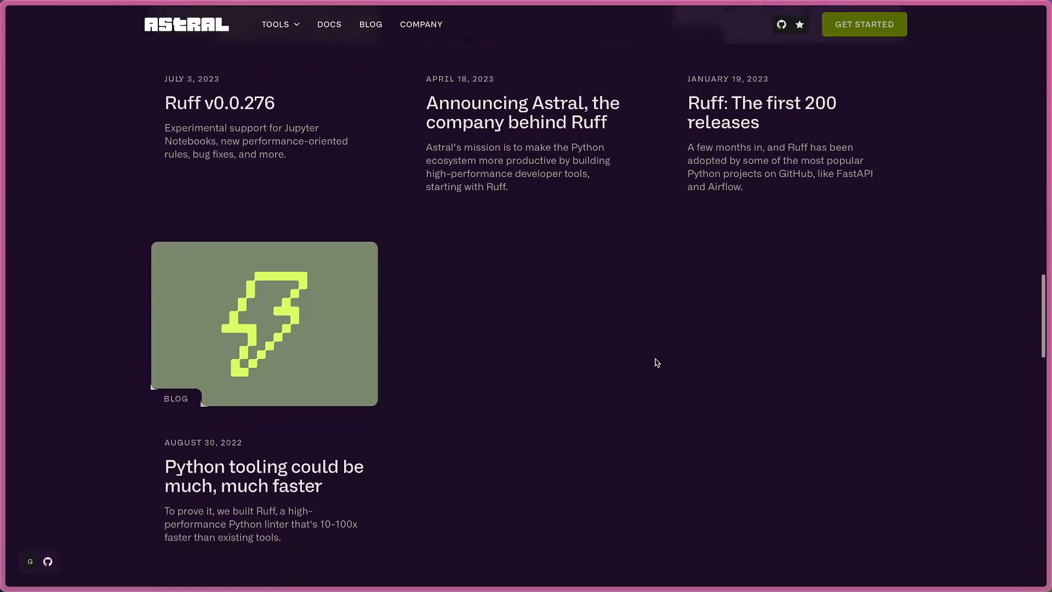
scroll(down, 3)
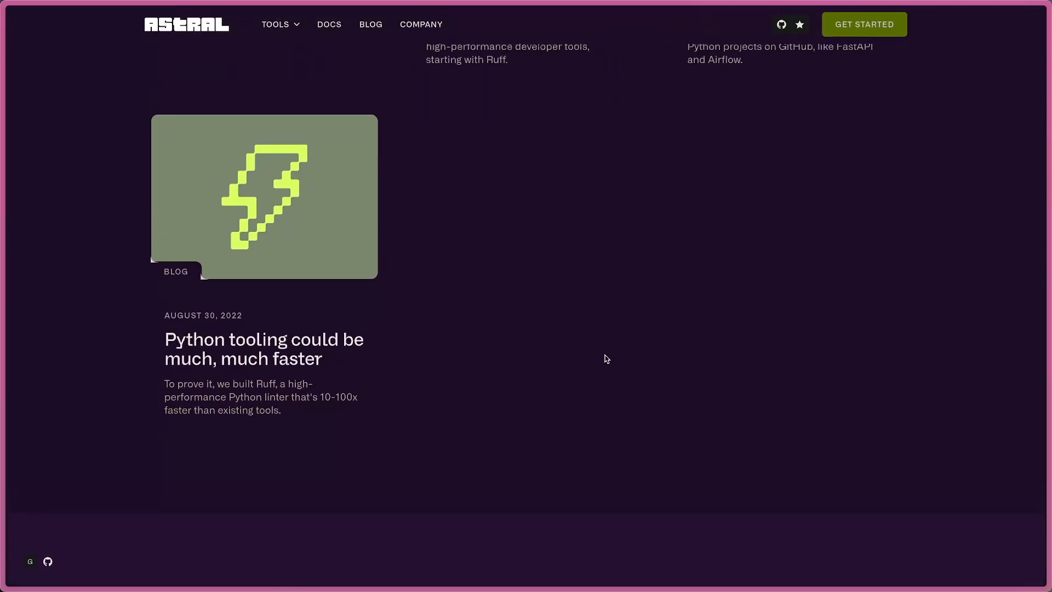
mouse_move(231, 324)
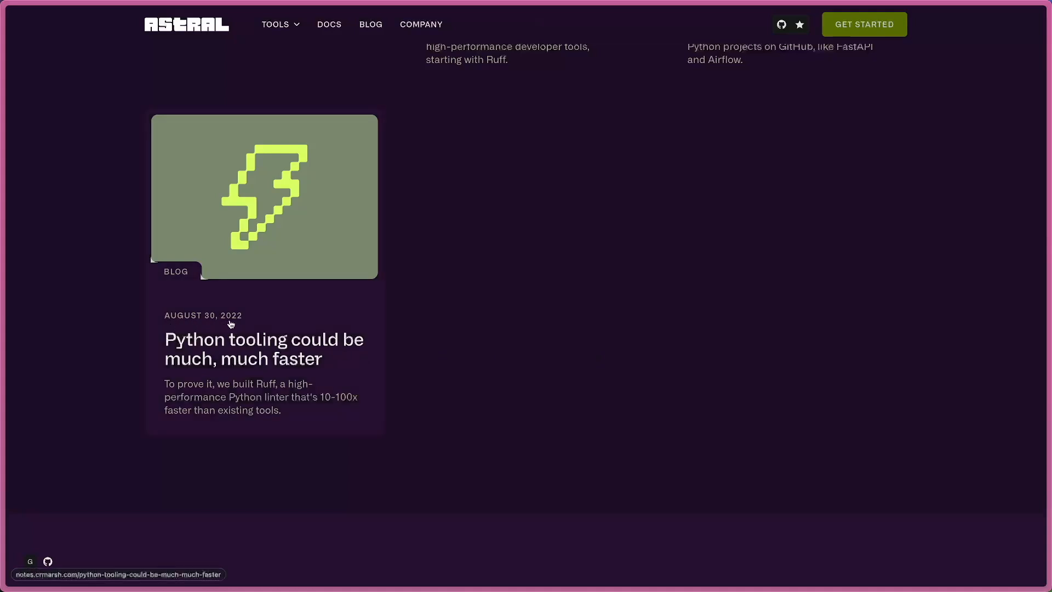
mouse_move(197, 325)
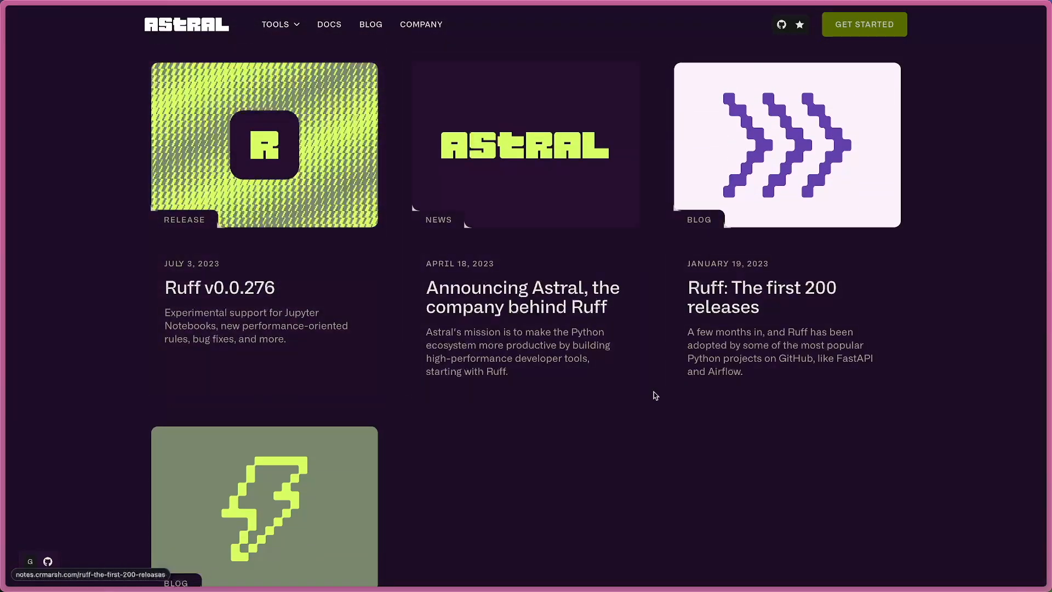
mouse_move(721, 384)
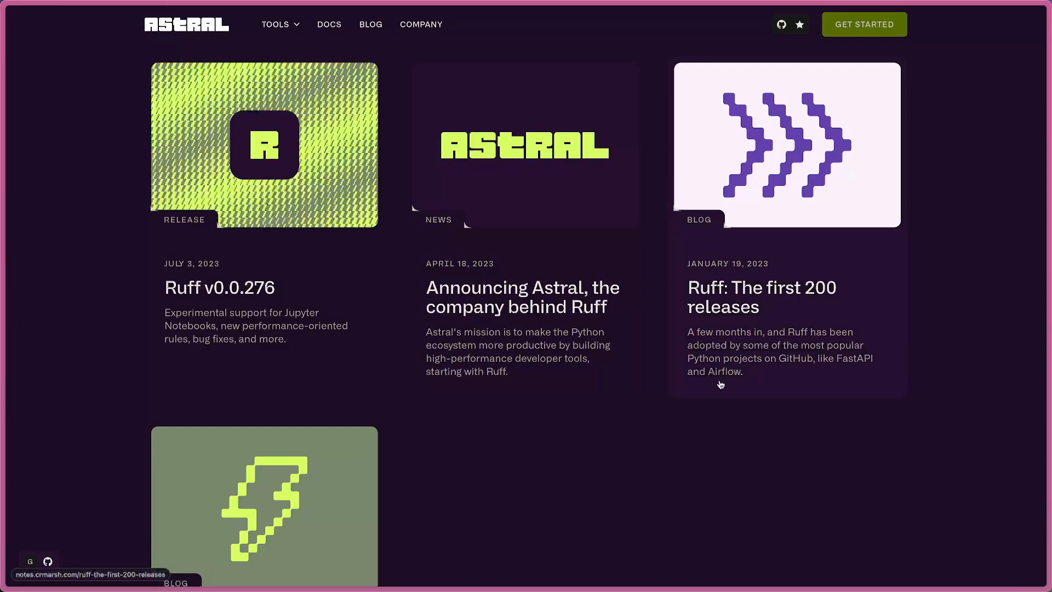
mouse_move(557, 348)
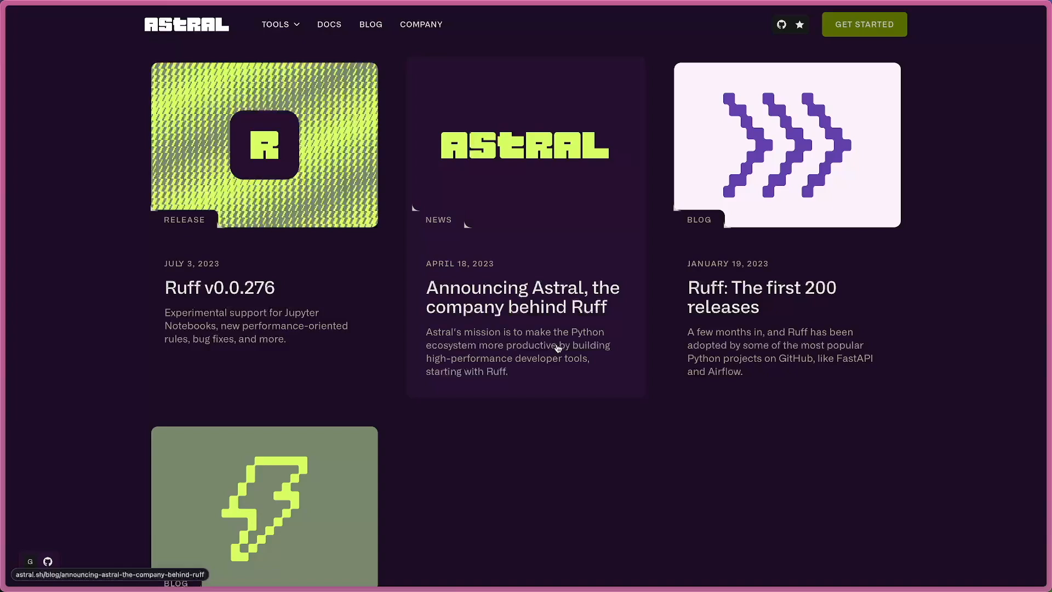
mouse_move(571, 349)
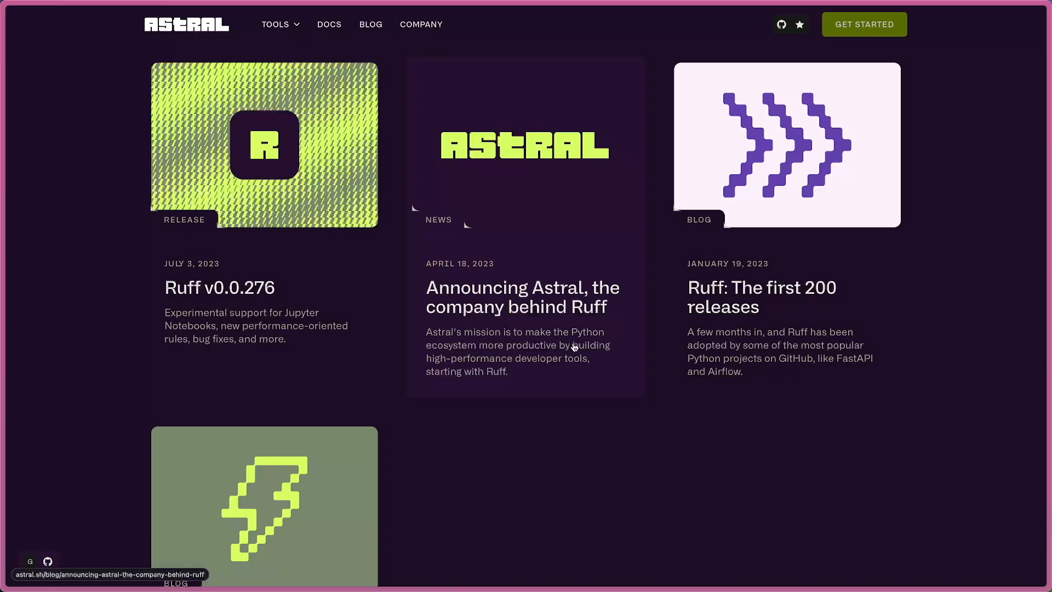
scroll(down, 3)
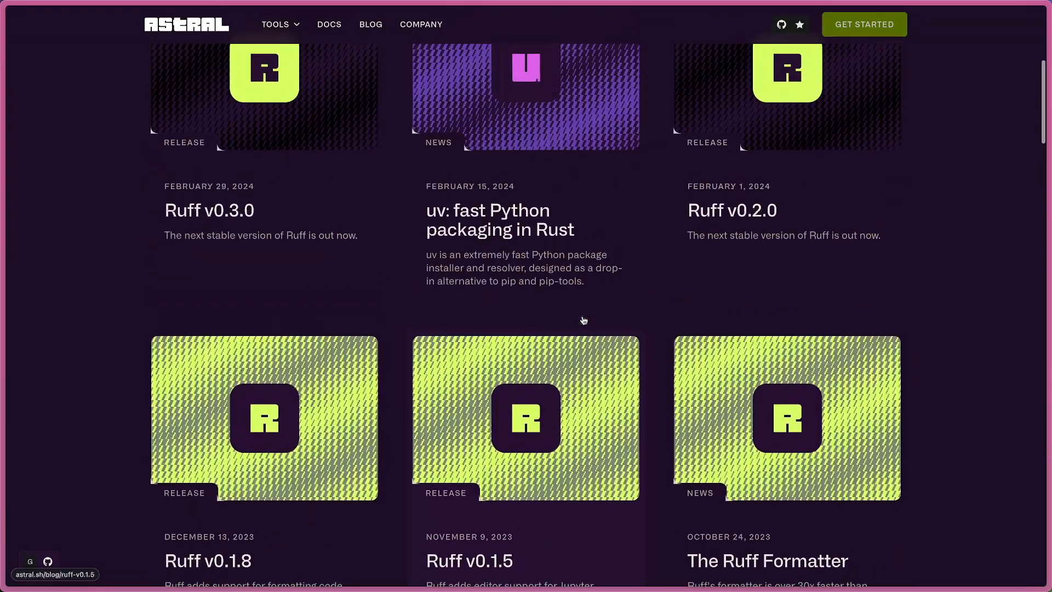
Read the 'uv: Python packaging in Rust' post intro and follow its Rye link to GitHub
click(500, 219)
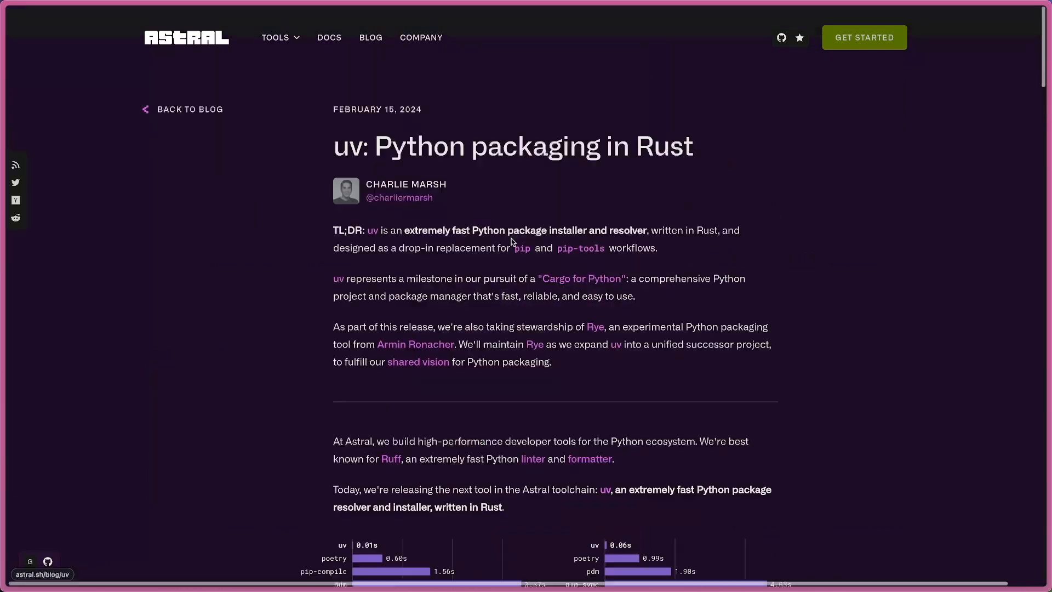
scroll(down, 3)
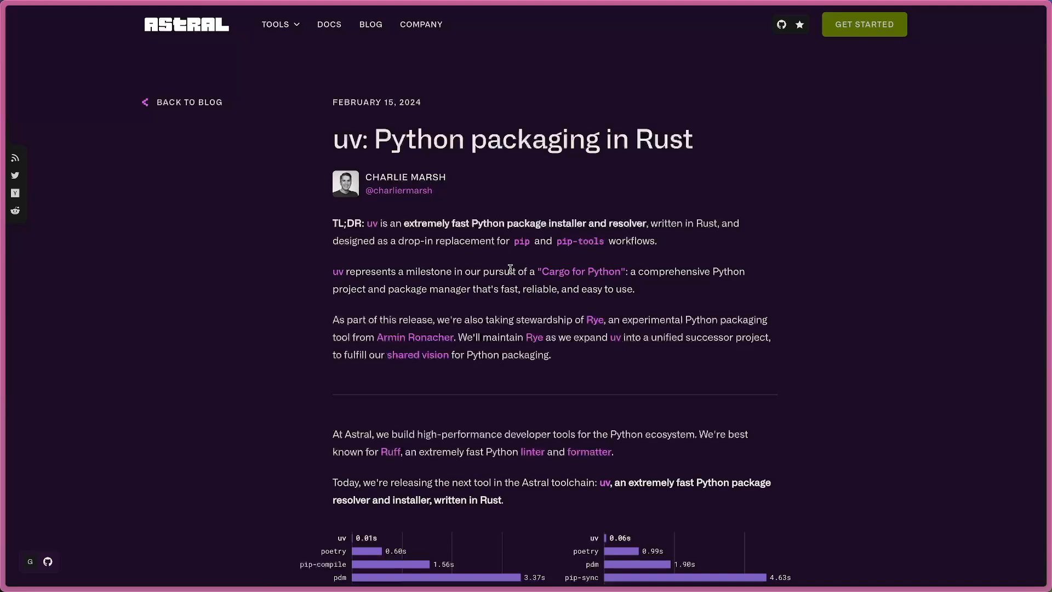
mouse_move(527, 351)
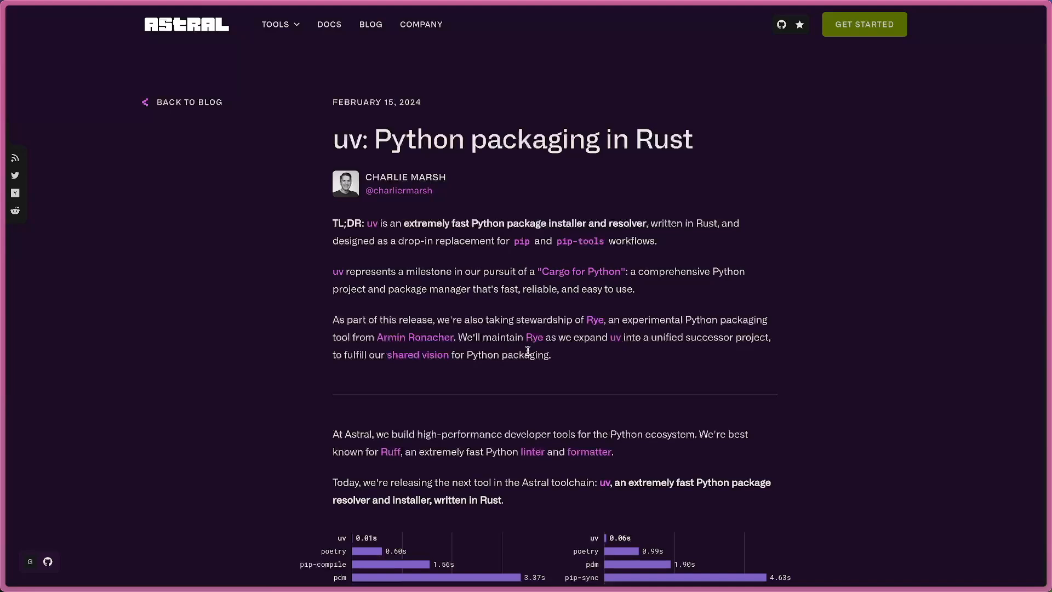
mouse_move(534, 336)
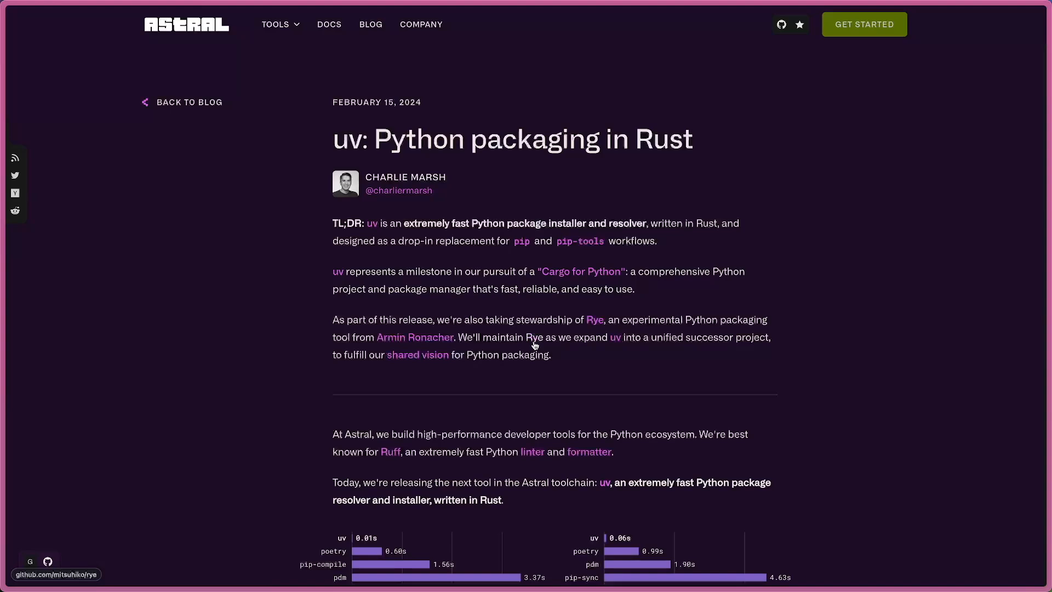
scroll(down, 3)
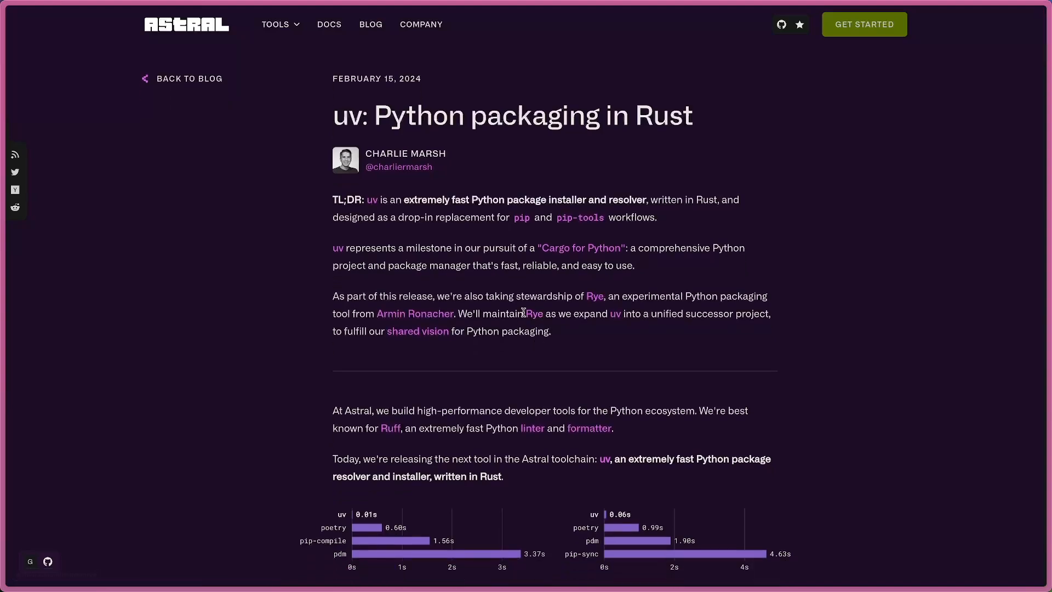
mouse_move(533, 319)
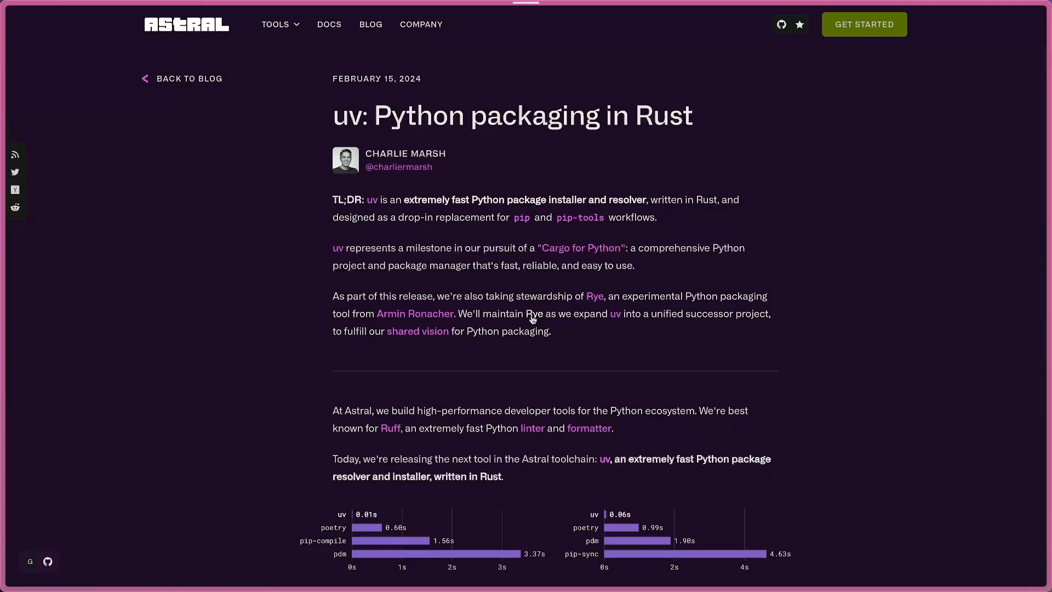
click(594, 296)
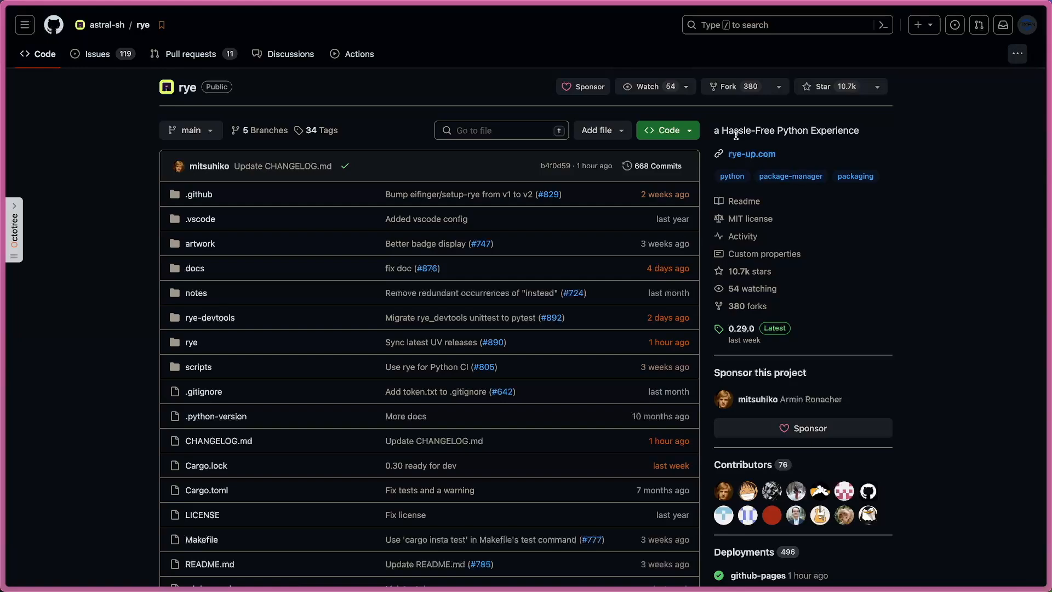
Highlight 'Hassle-Free' in the rye repository description while reading it
double_click(748, 130)
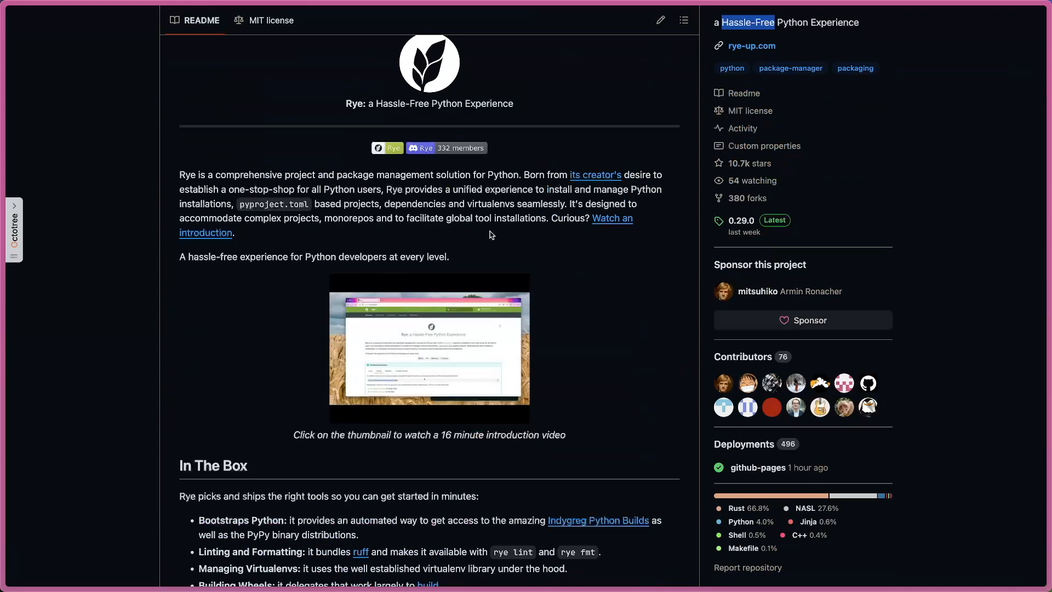
mouse_move(612, 224)
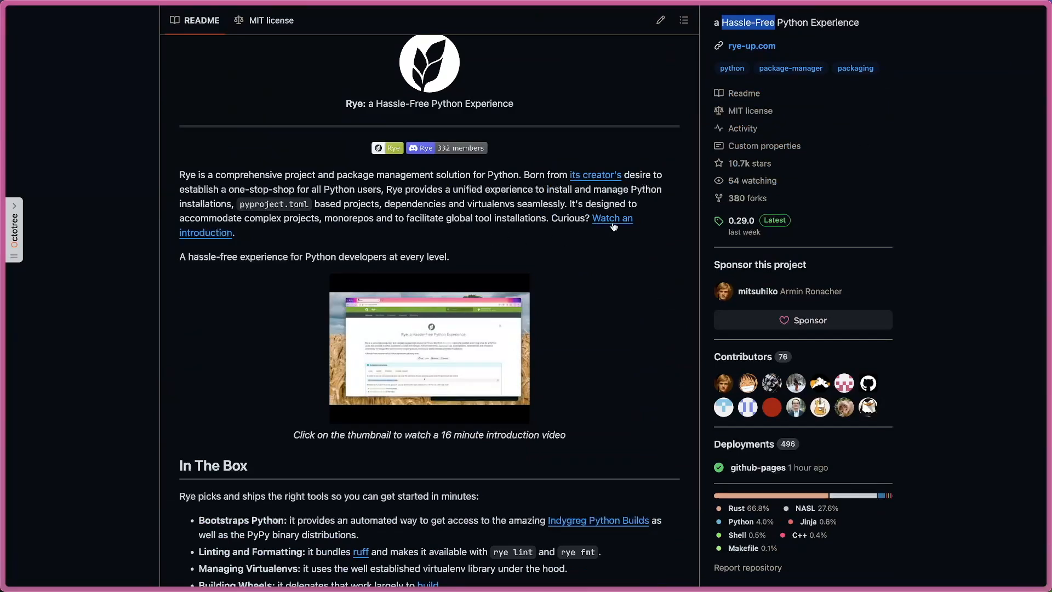
mouse_move(613, 222)
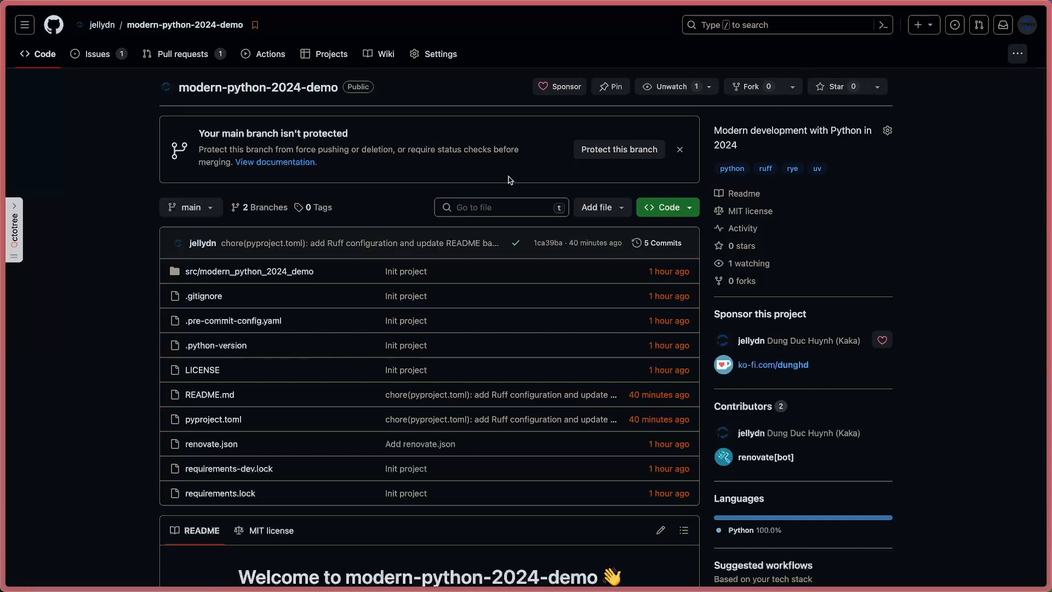
scroll(down, 3)
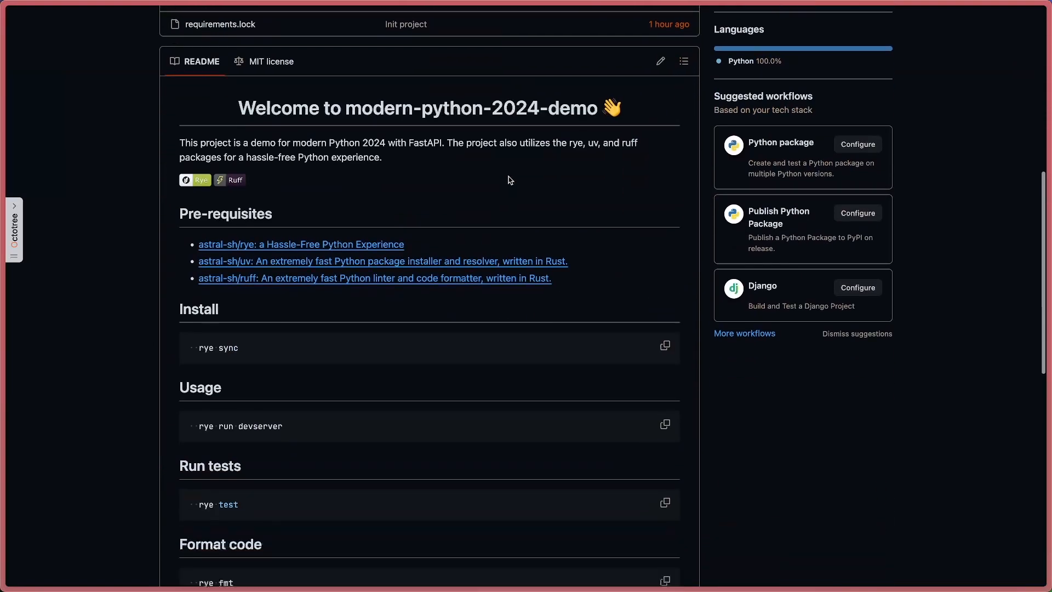
scroll(down, 3)
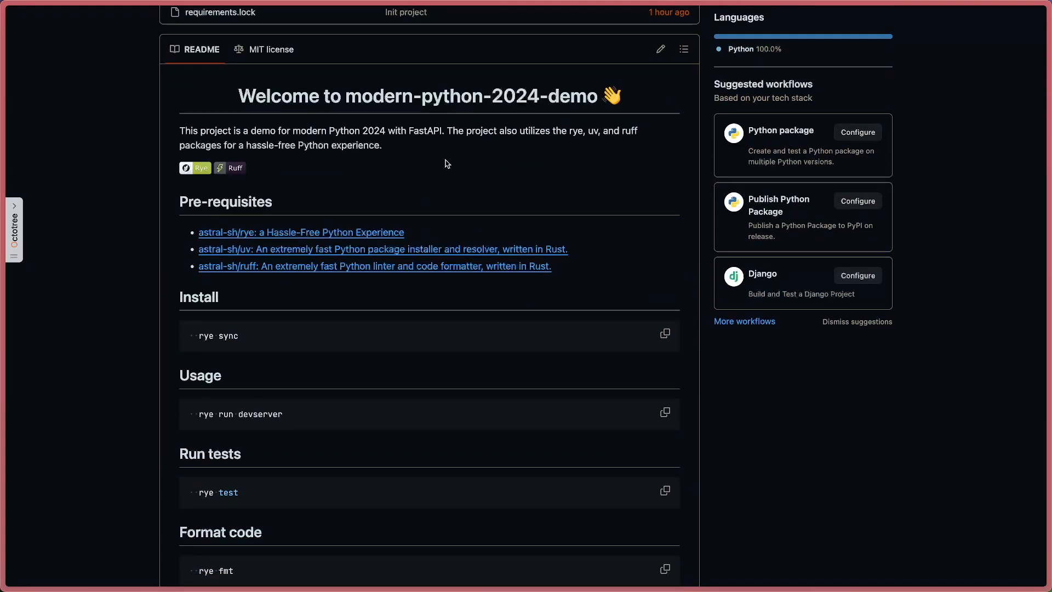
scroll(down, 3)
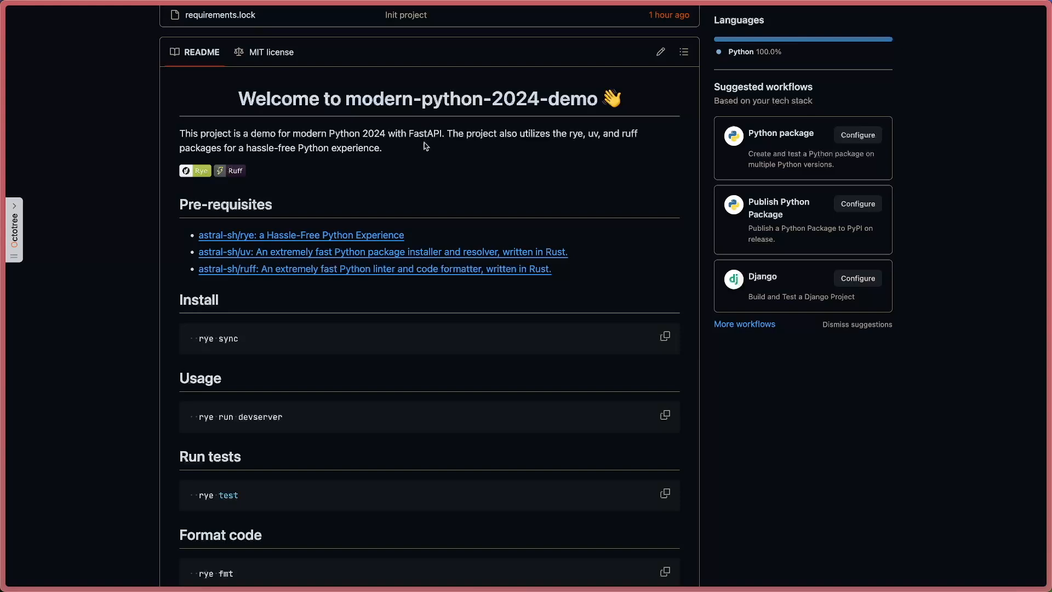
mouse_move(432, 138)
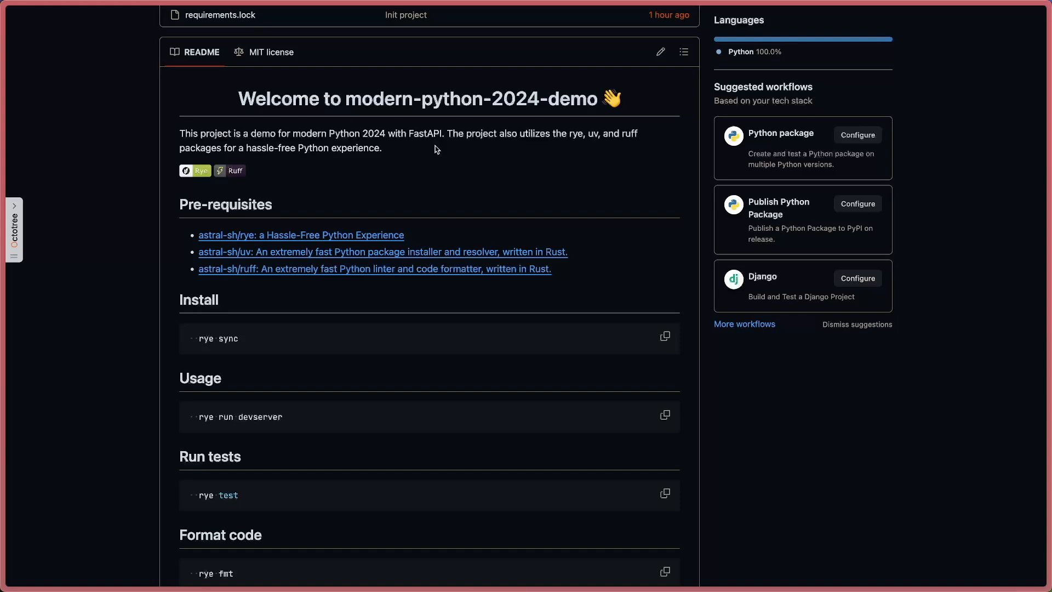
mouse_move(570, 134)
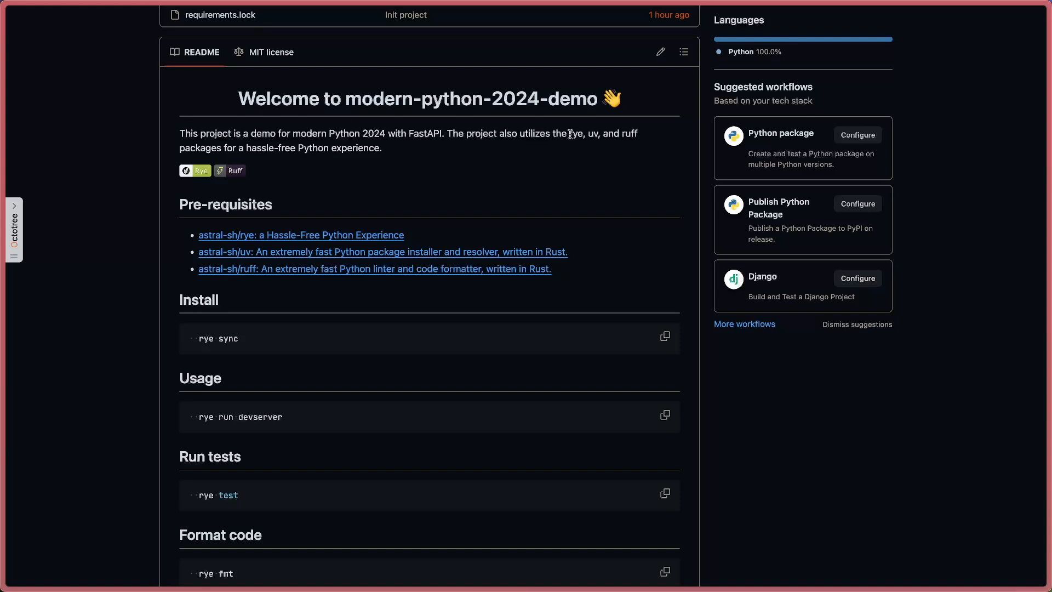
drag(567, 132, 636, 148)
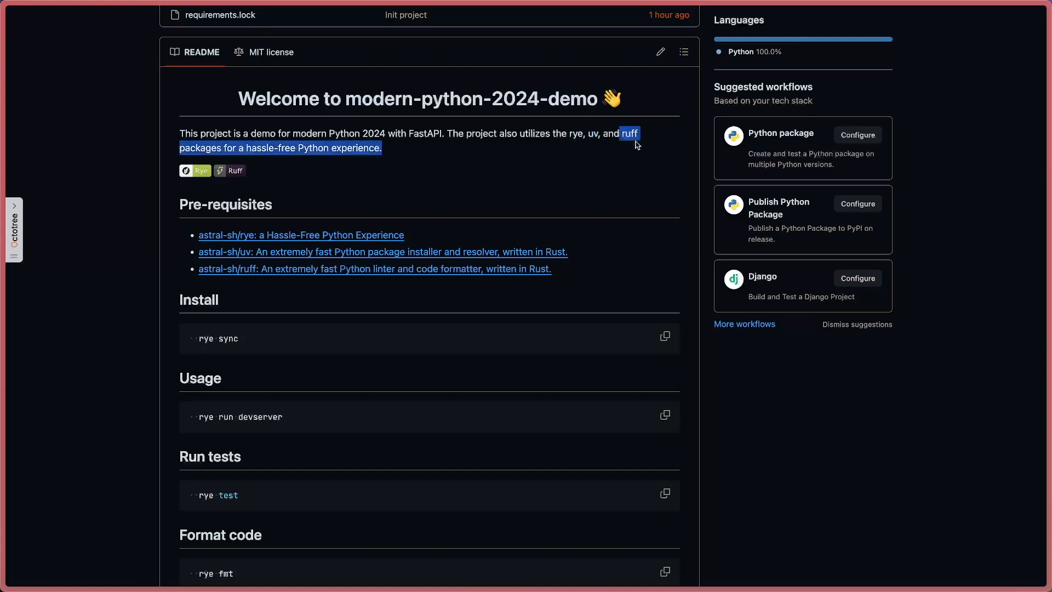
click(582, 163)
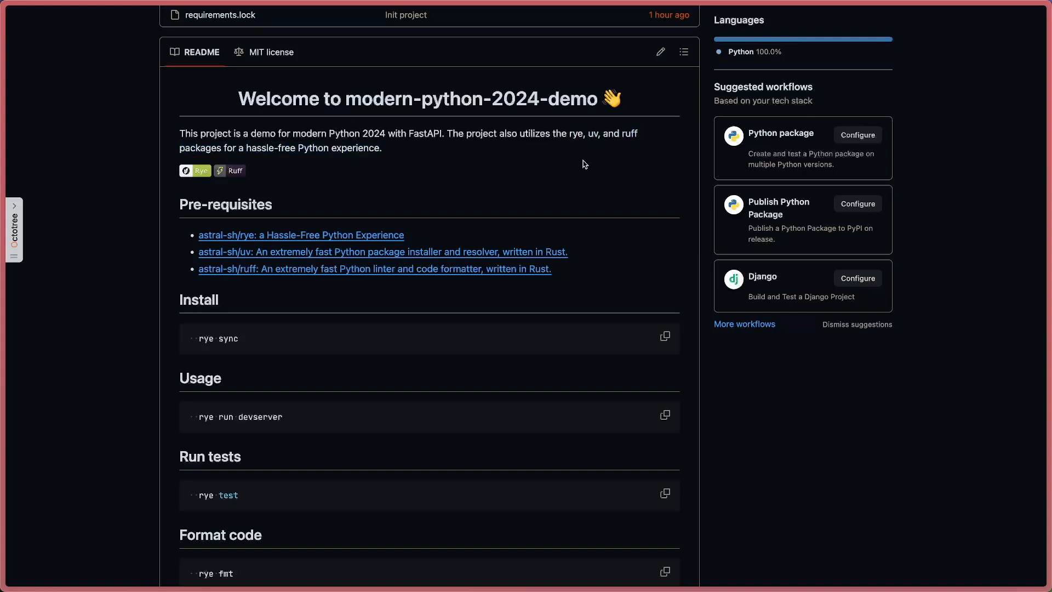
scroll(down, 3)
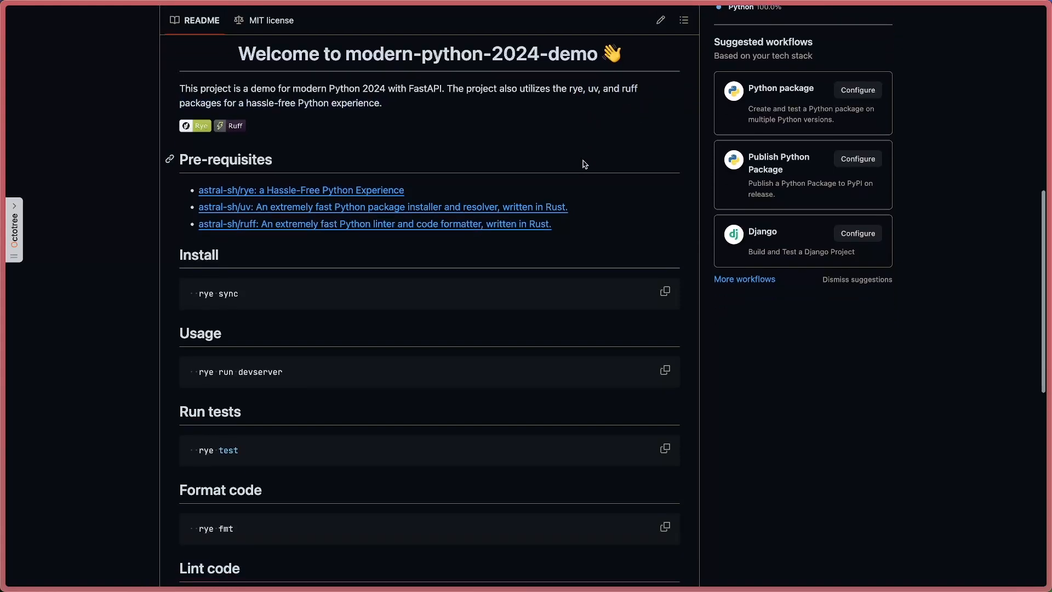
scroll(down, 3)
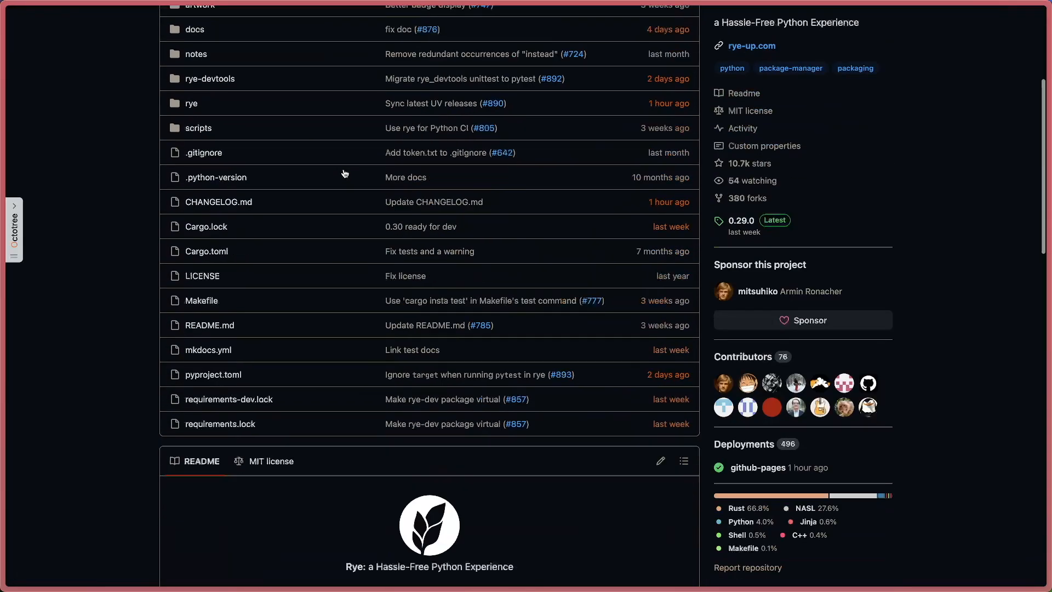
Scroll through the rye README installation section before returning to the demo repo
scroll(down, 3)
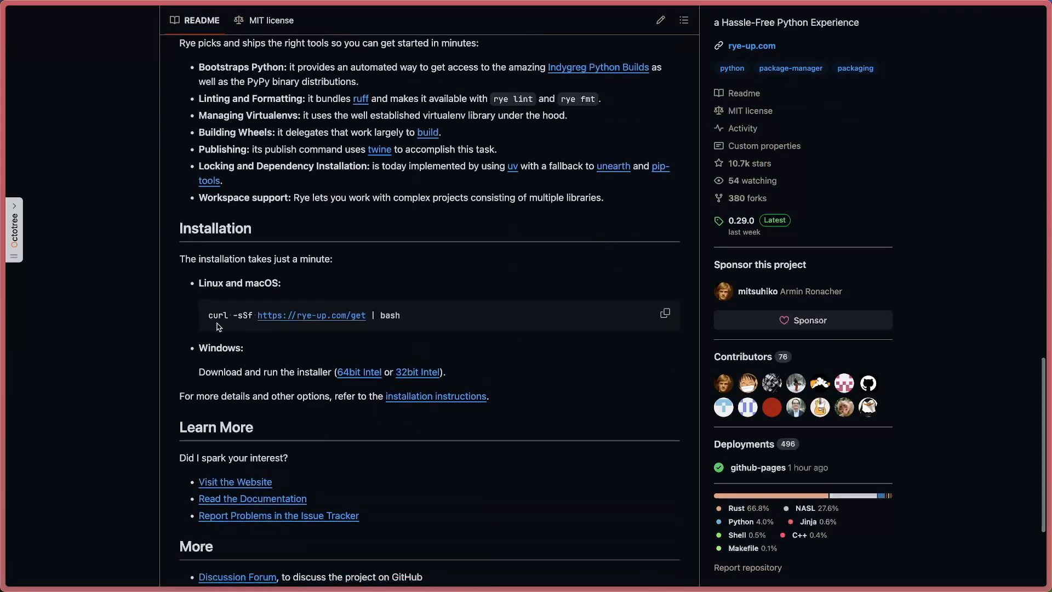
mouse_move(469, 318)
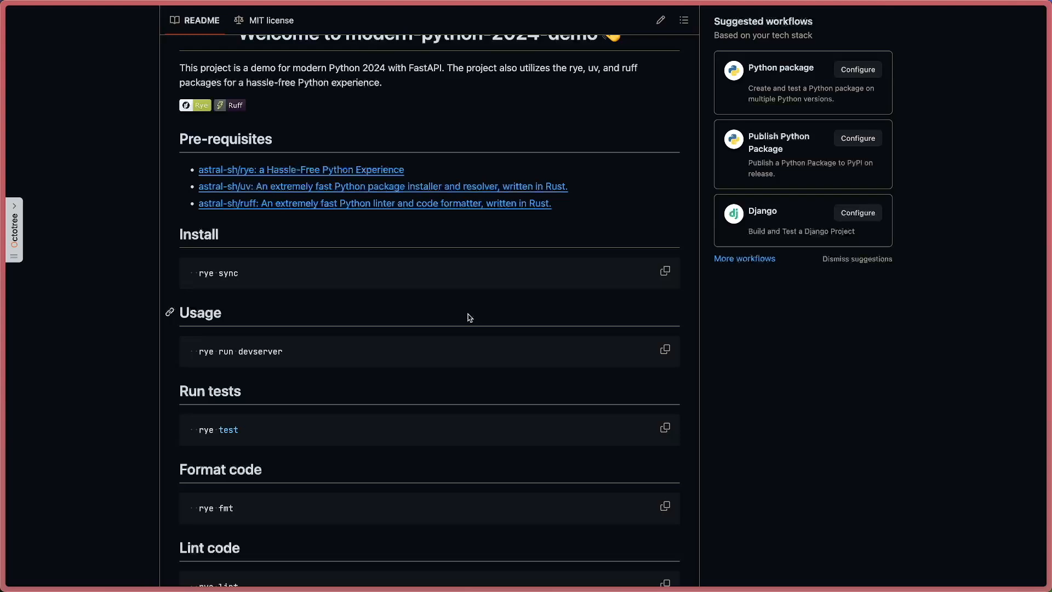
scroll(down, 3)
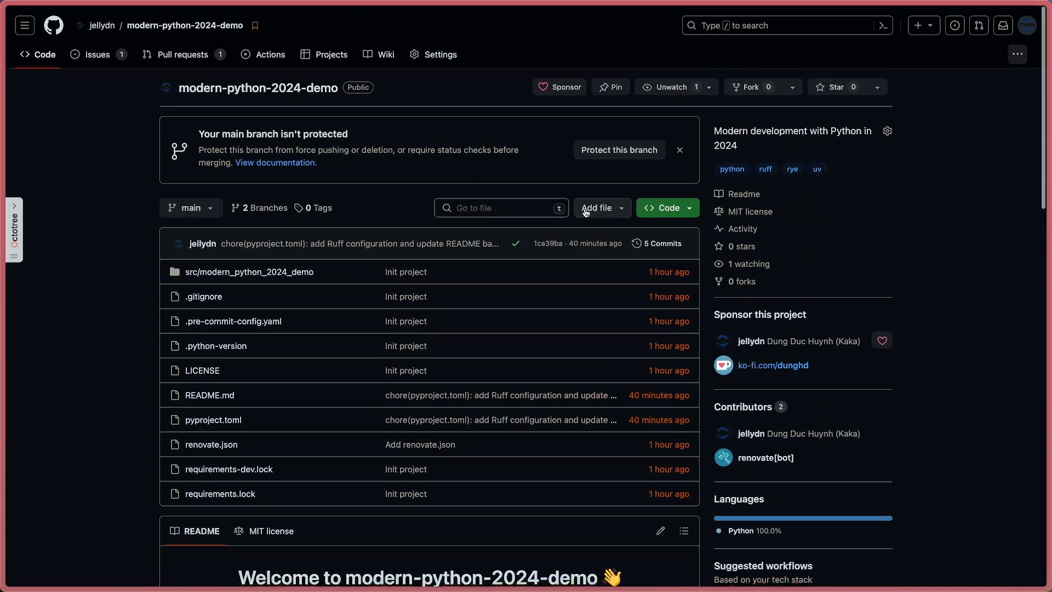
View the demo repo's clone addresses: GitHub CLI command, HTTPS, then SSH
click(667, 207)
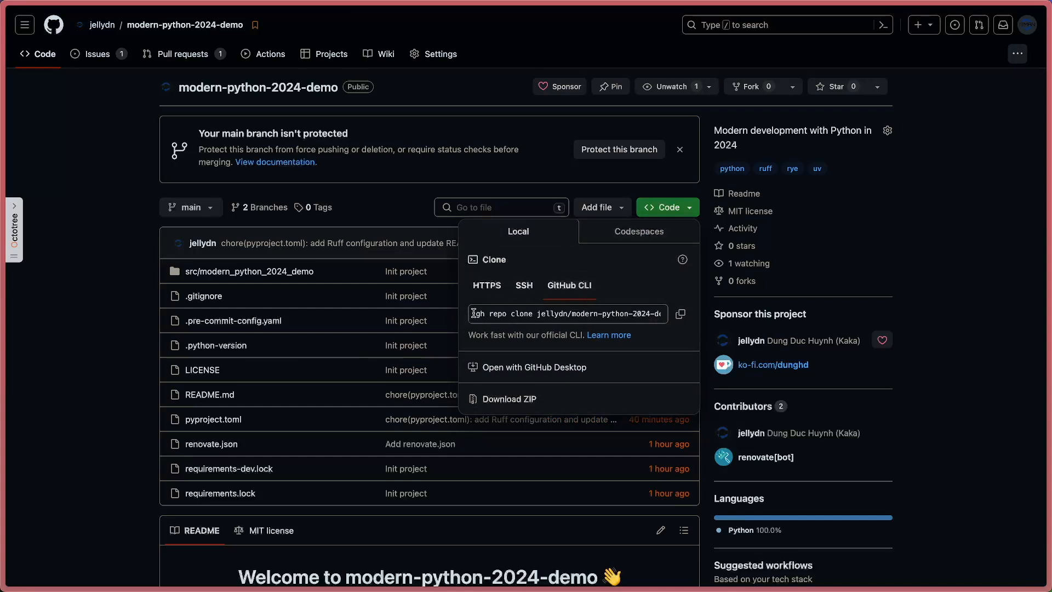
double_click(522, 313)
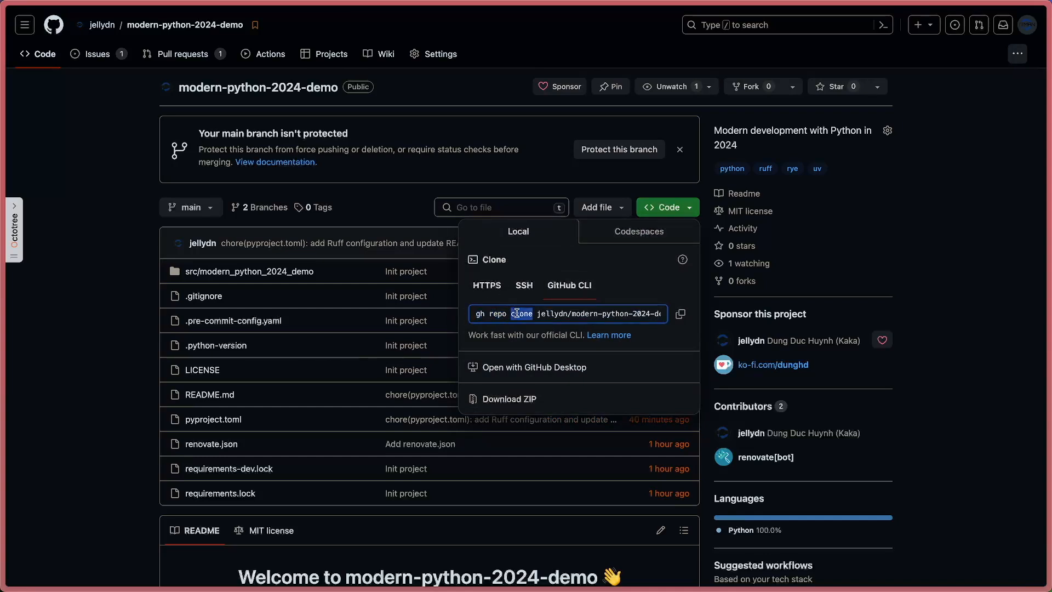
click(524, 285)
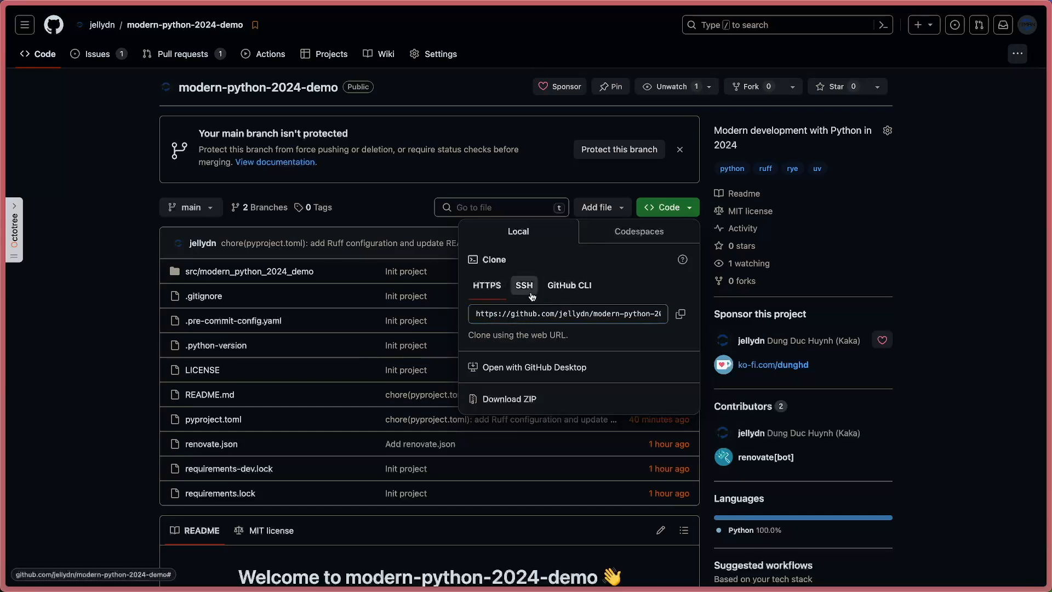
click(486, 285)
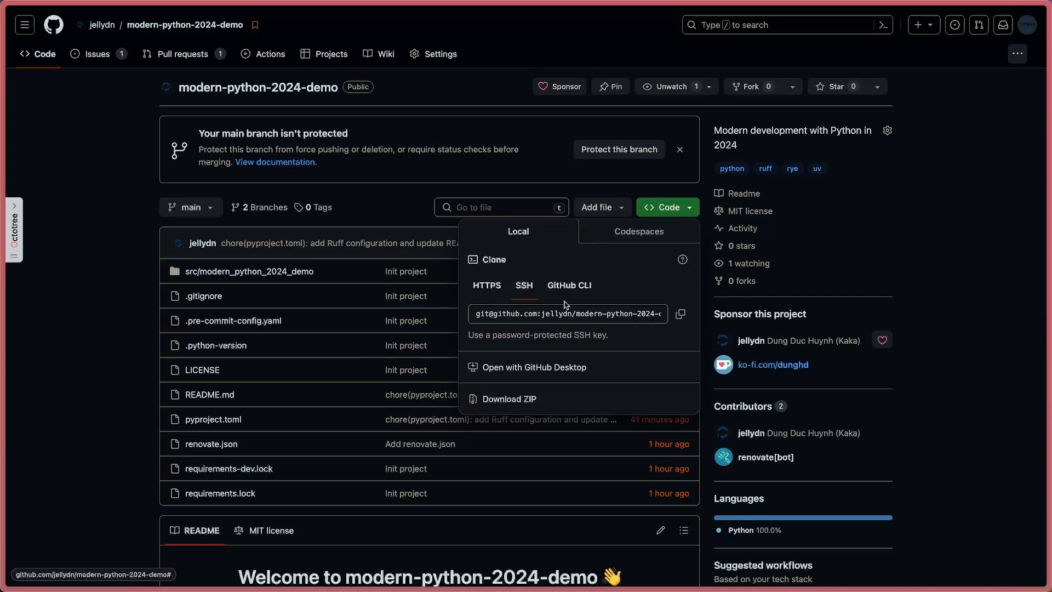
Scroll the demo README down to its rye commands and Resources links
scroll(down, 3)
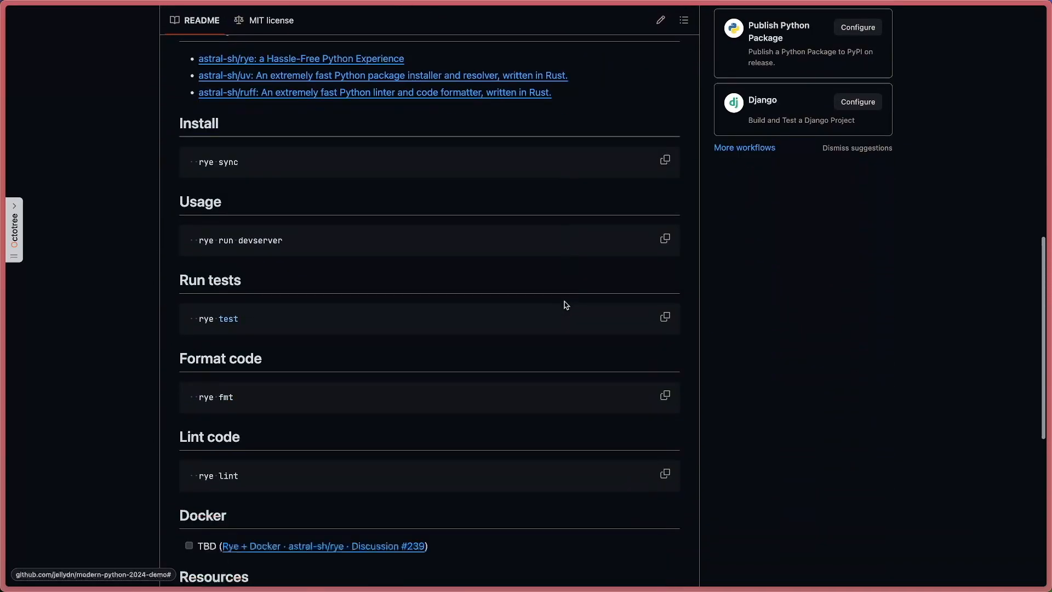
mouse_move(202, 240)
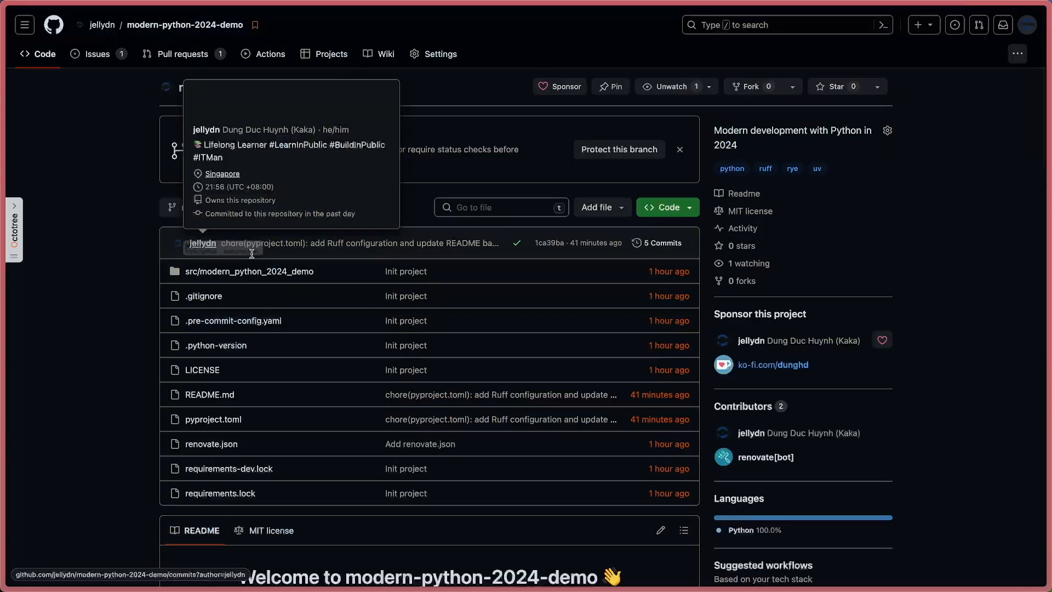
scroll(down, 3)
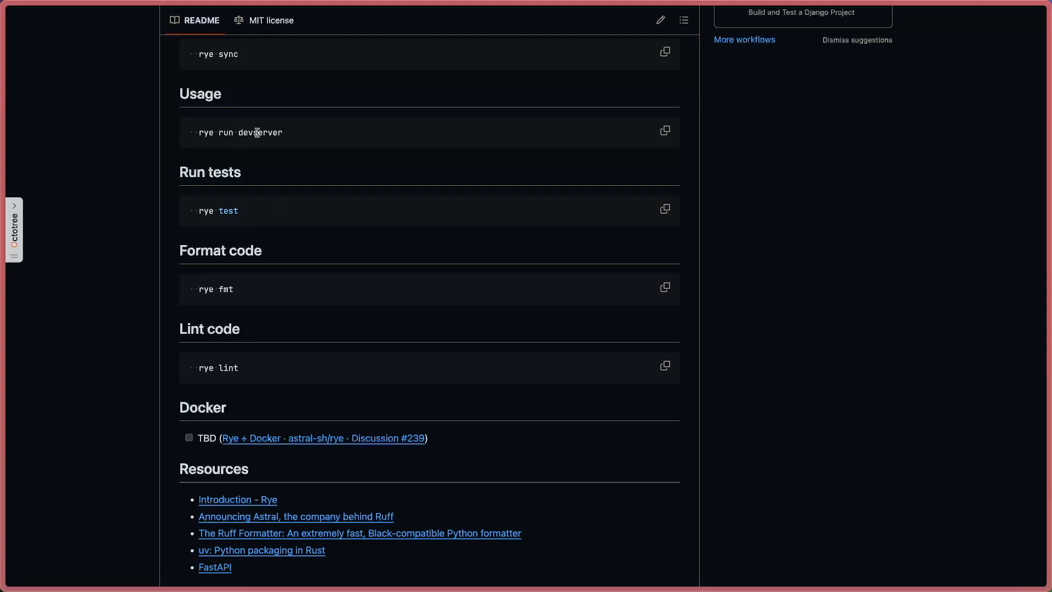
mouse_move(409, 229)
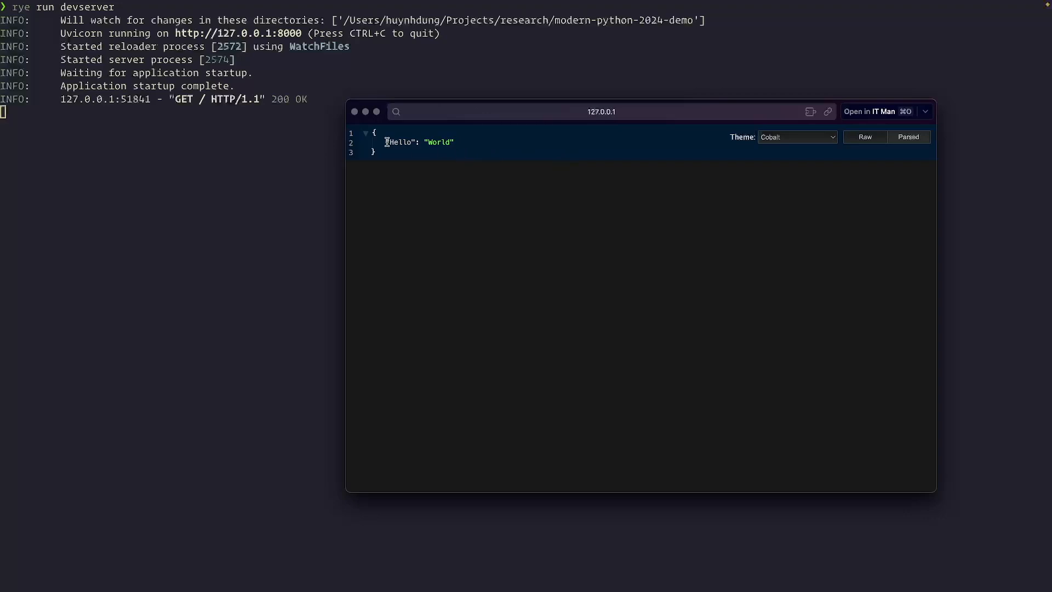
Load 127.0.0.1:8000/docs and execute the Read Root request
text(http://127.0.0.1:8000/docs)
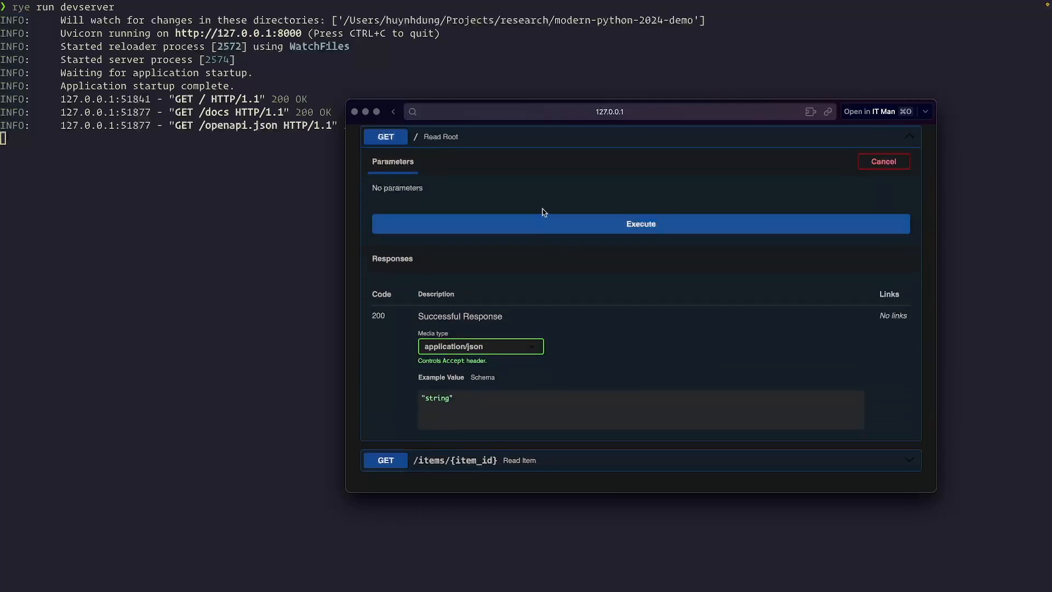
click(638, 224)
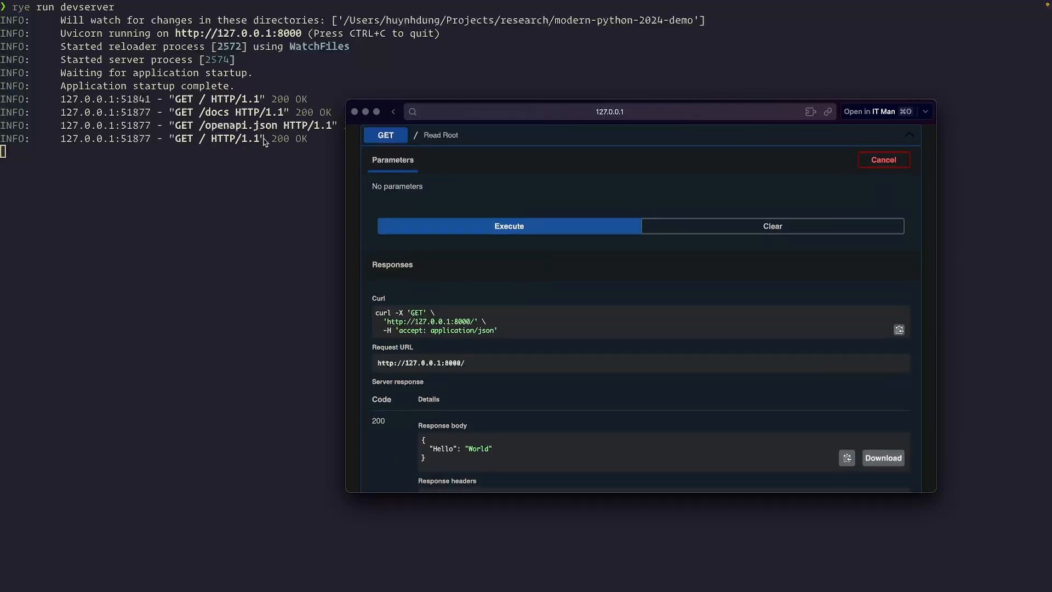
scroll(down, 3)
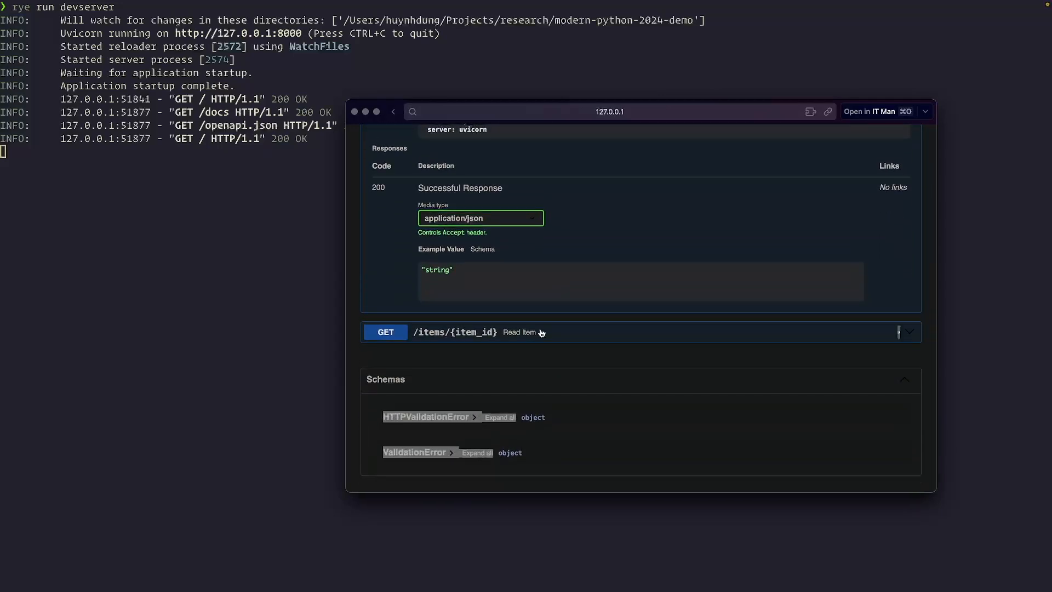
Run Read Item with item_id 1 and q test, then stop the devserver with Ctrl+C
click(453, 331)
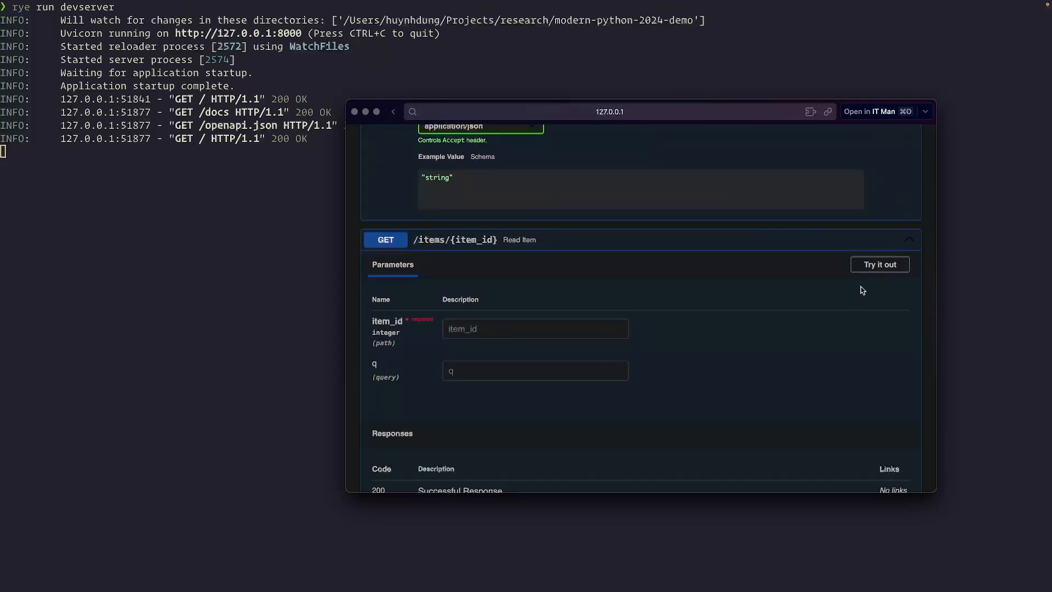
click(880, 264)
text(test)
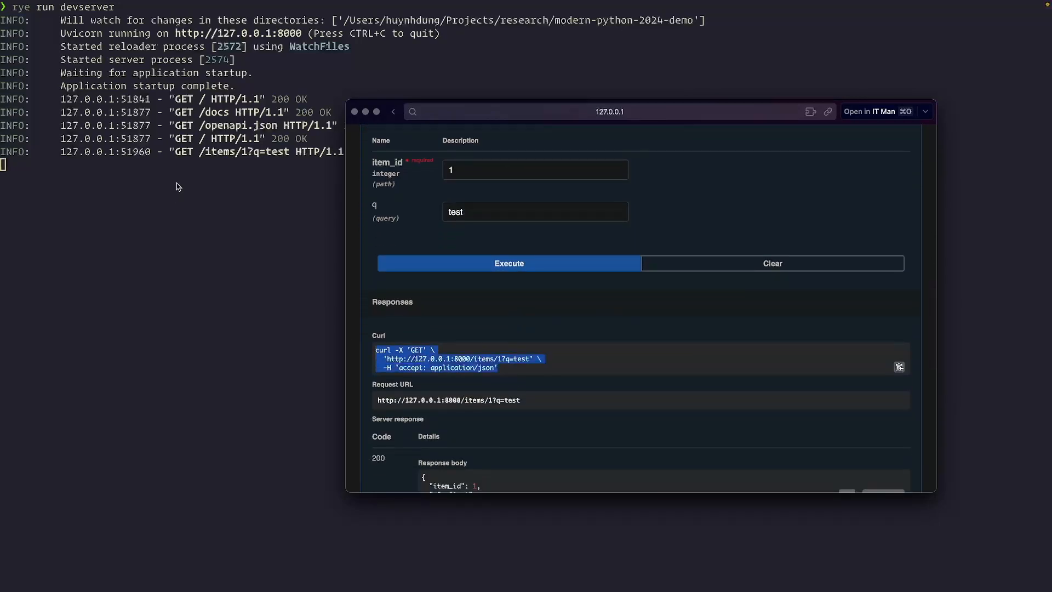
scroll(down, 3)
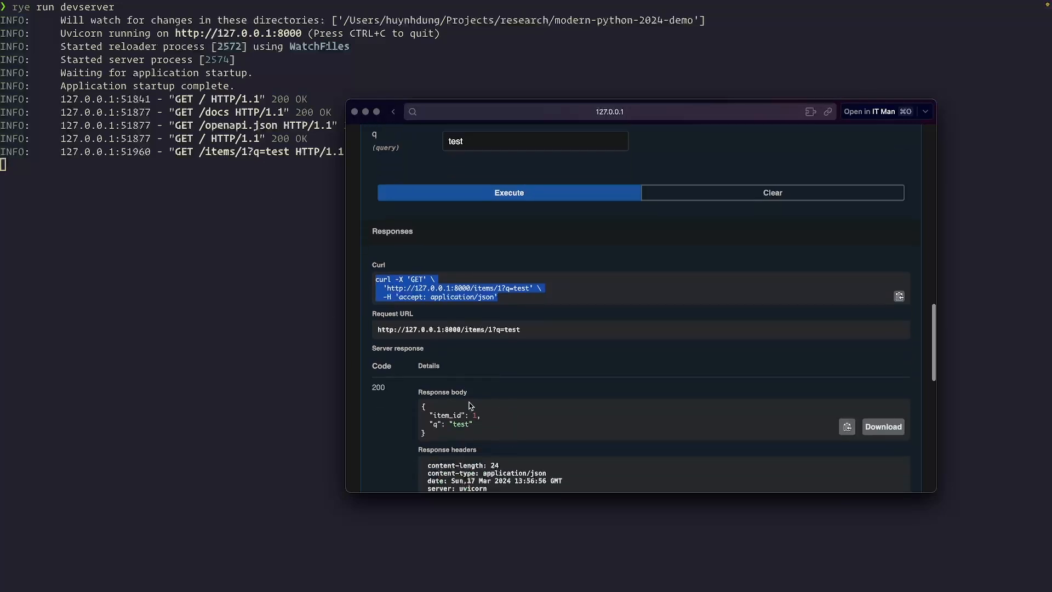
key(ctrl+c)
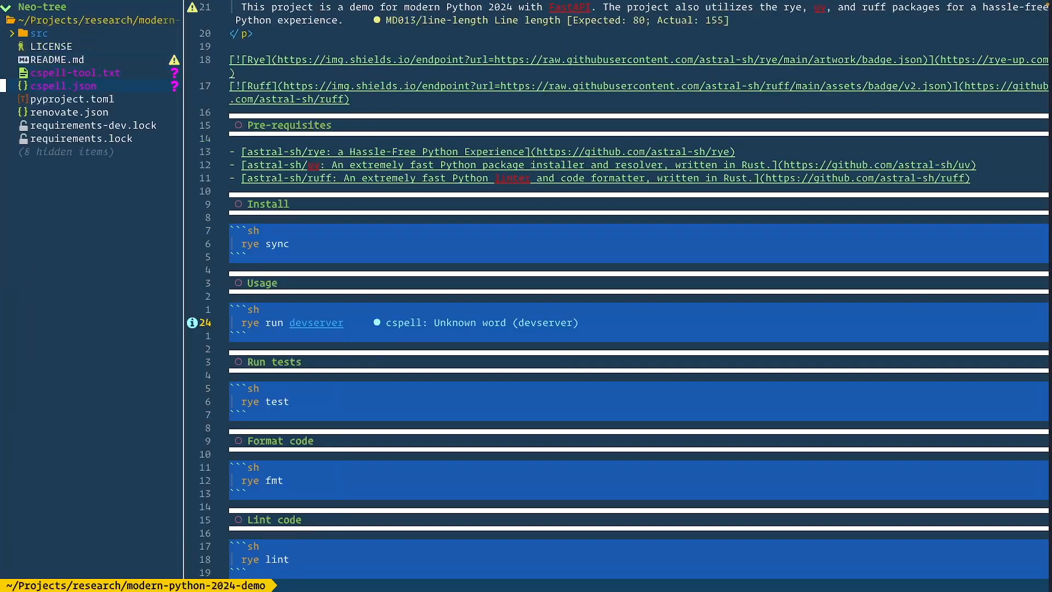
Browse into the src package folder in Neo-tree toward __init__.py
click(73, 98)
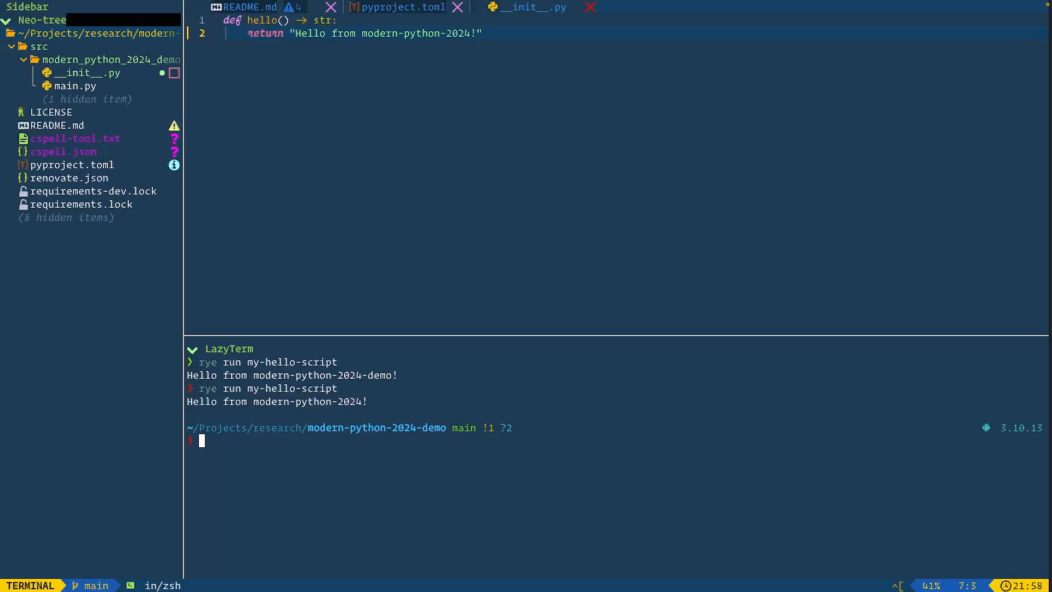
Write the FastAPI app in main.py, run ruff format, and return to __init__.py
click(400, 8)
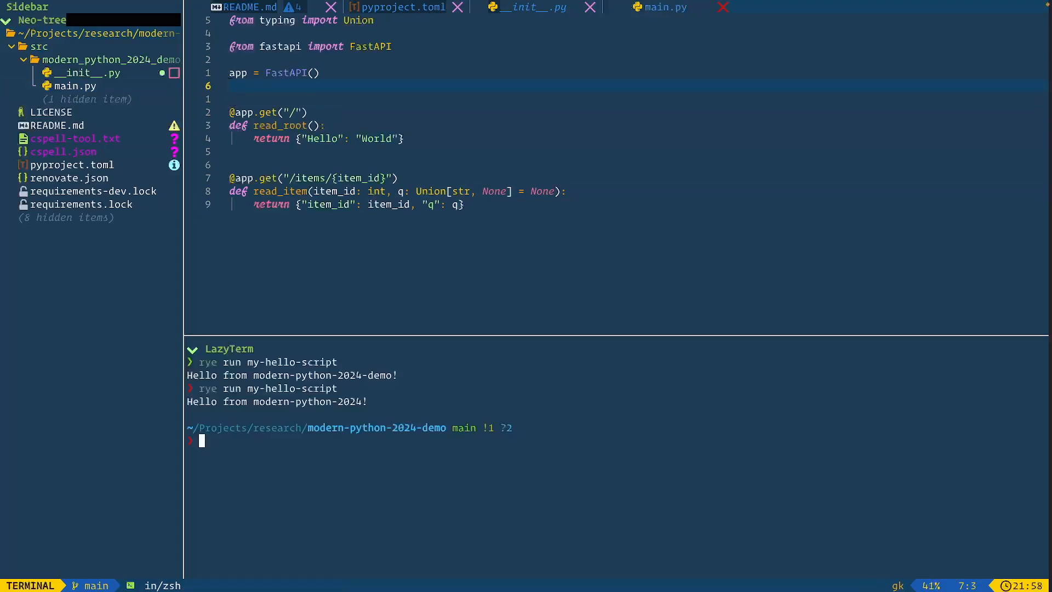
text(ruff format)
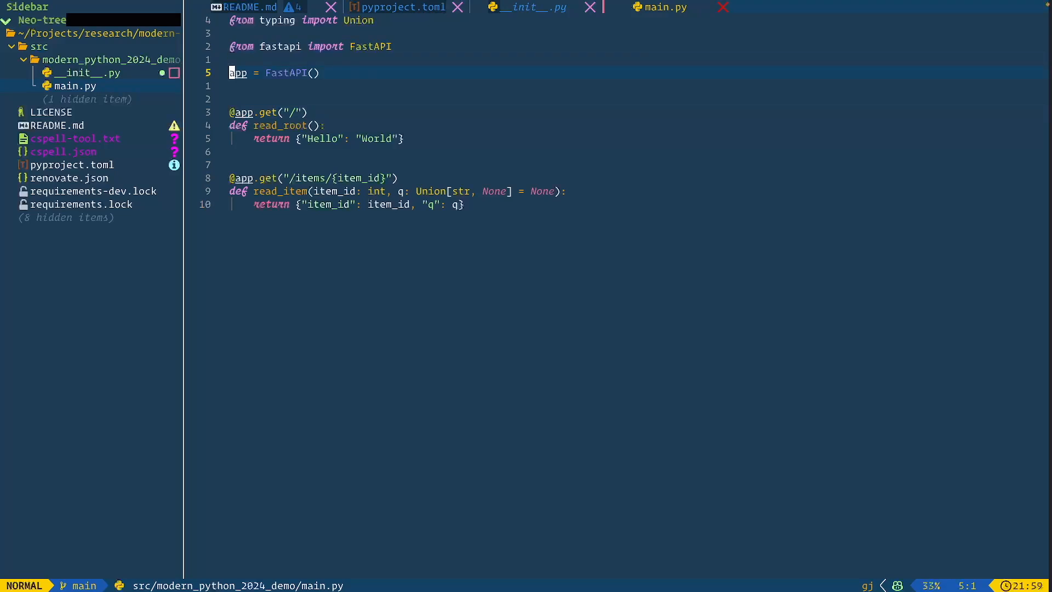
click(529, 7)
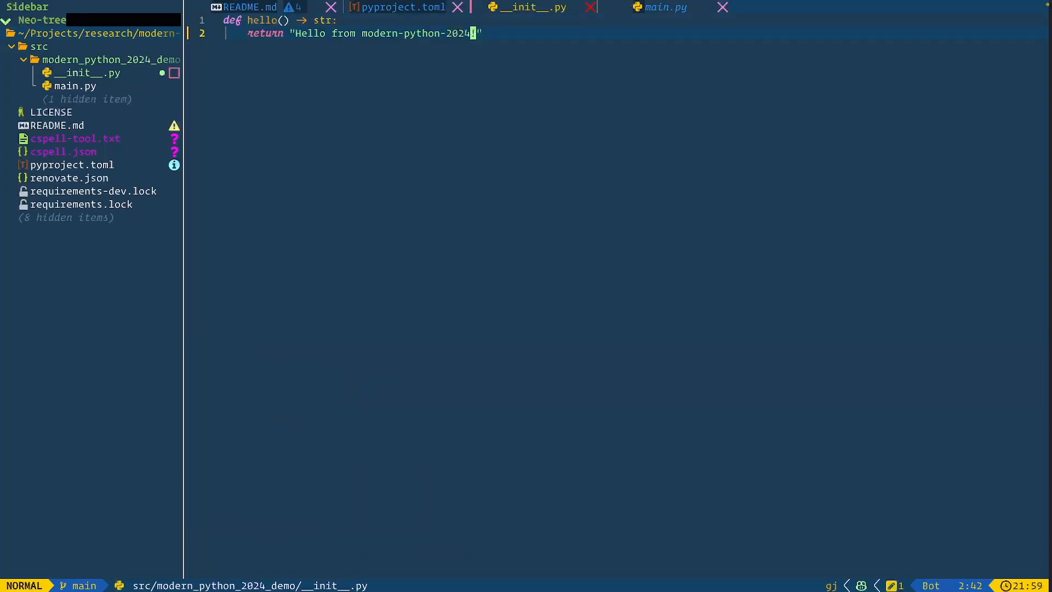
Review pyproject.toml and run 'rye add fastapi' in the terminal
click(250, 8)
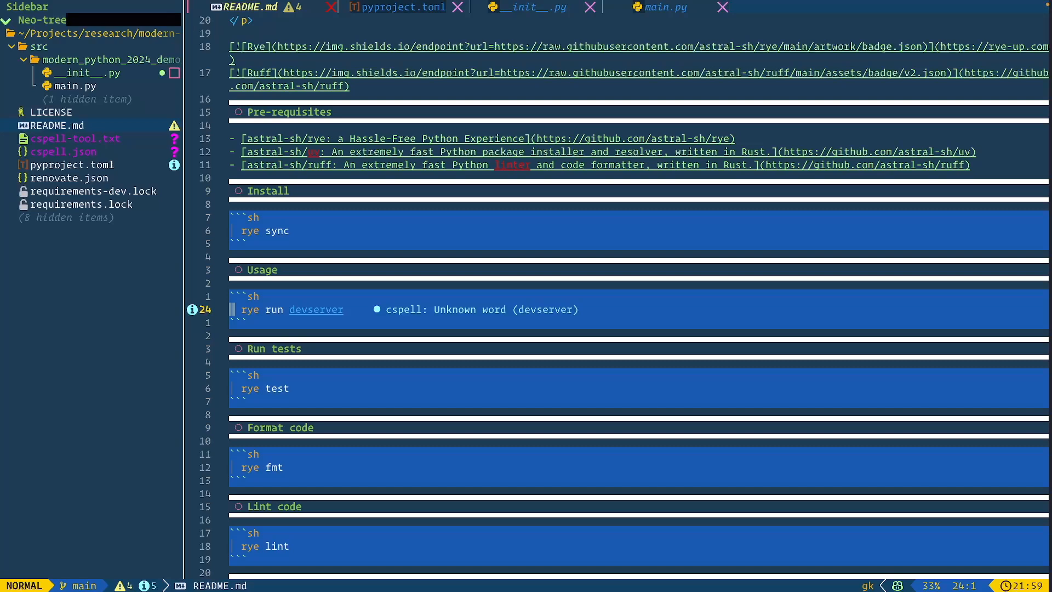
click(397, 8)
text(rye add --dev pytest)
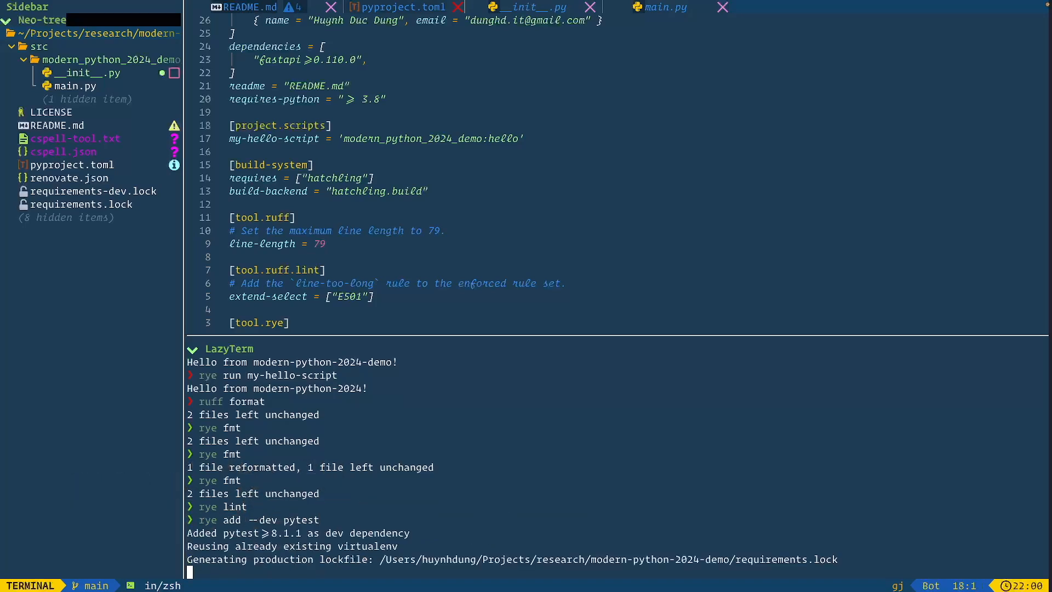
scroll(down, 3)
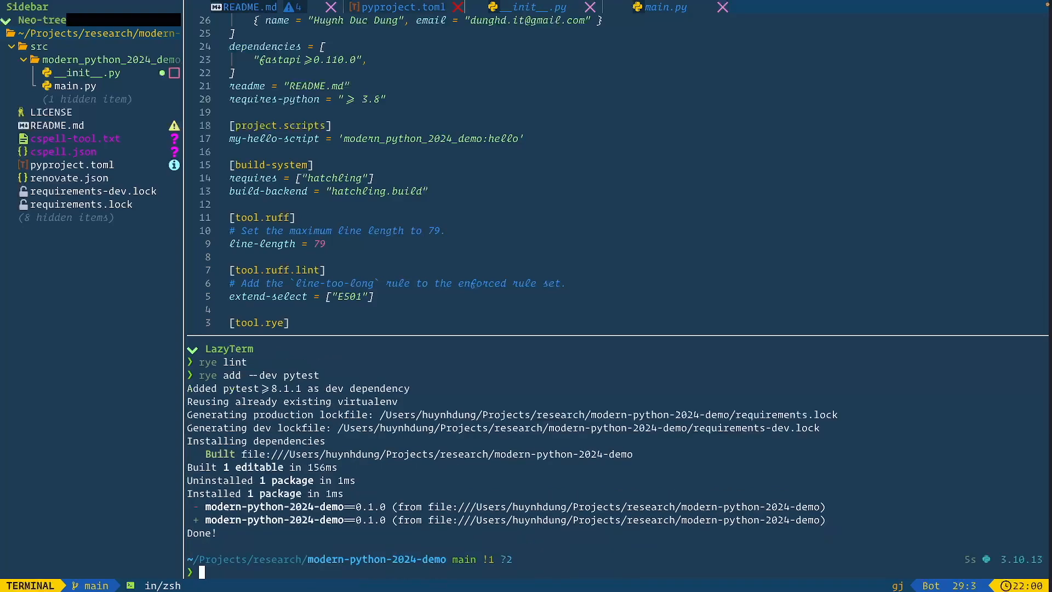
text(rye add fastapi)
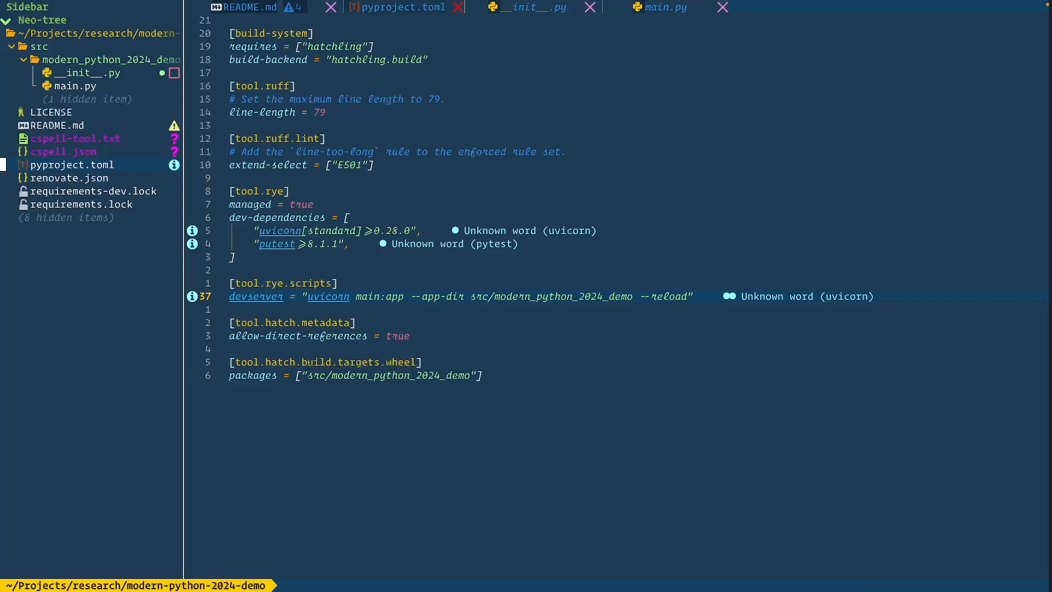
Check the app object in main.py, then return to pyproject.toml and the terminal
click(77, 86)
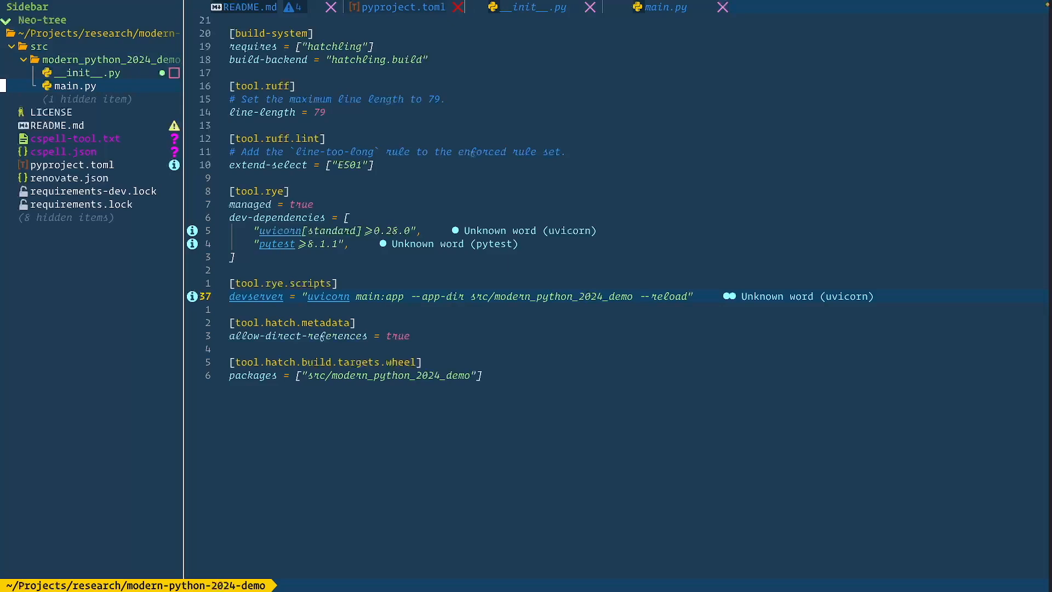
click(662, 8)
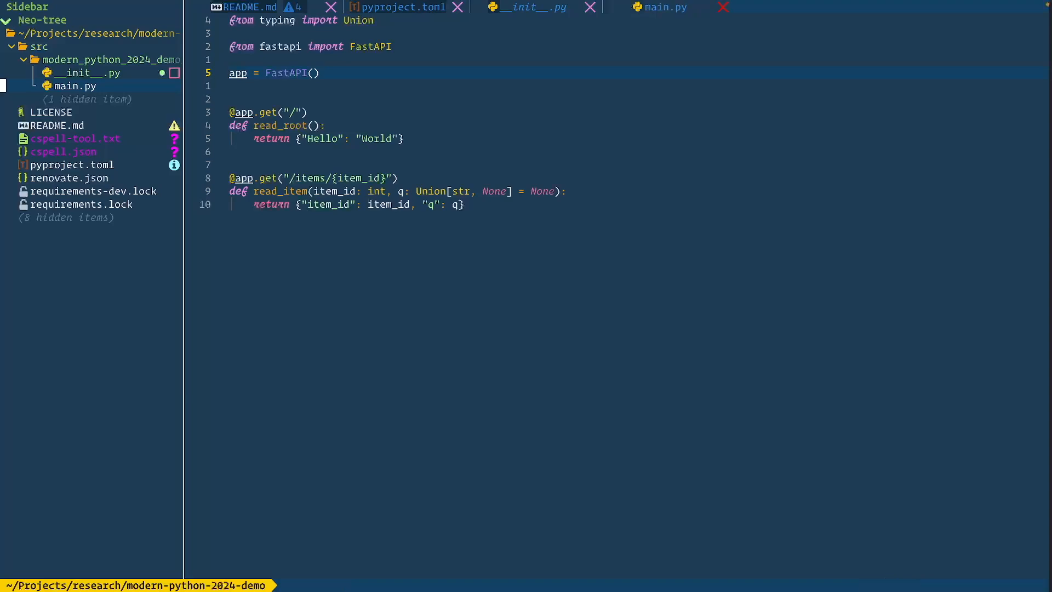
click(397, 8)
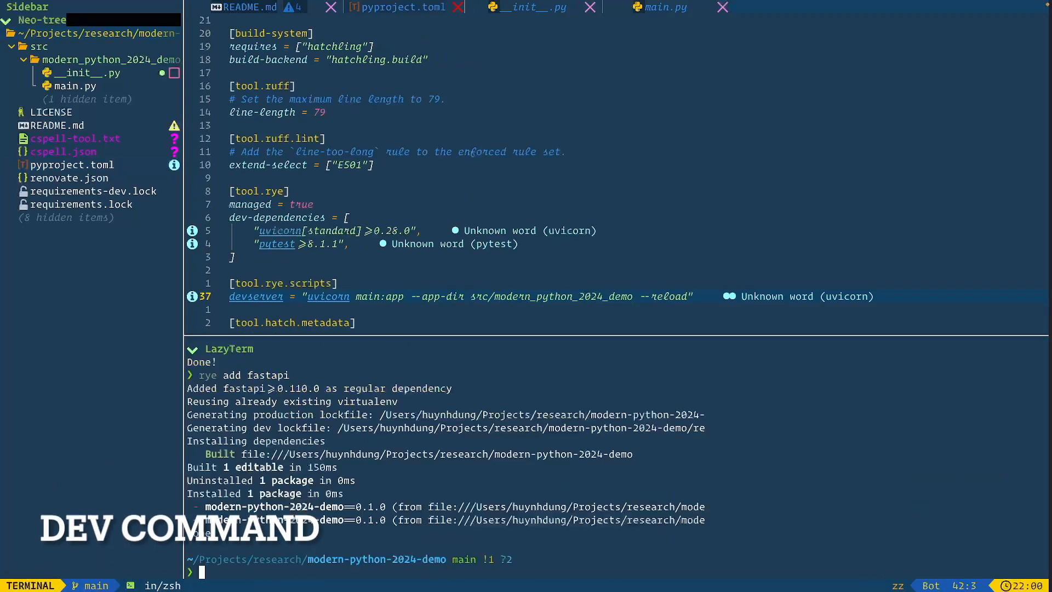
Run `rye run devserver`, view README.md's Docker section, and show hidden files in Neo-tree
text(rye run devserver)
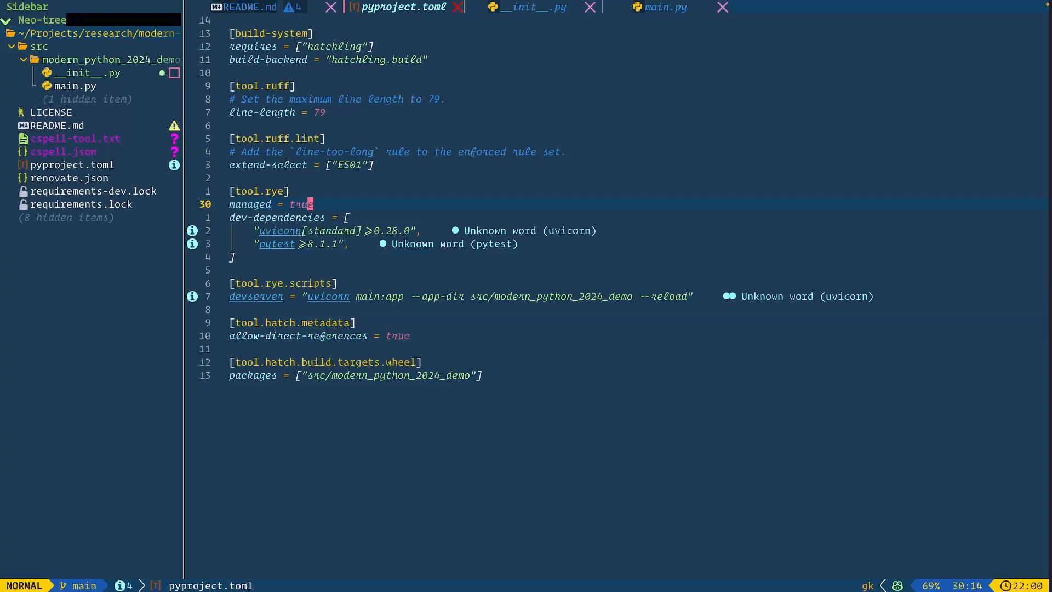
click(249, 8)
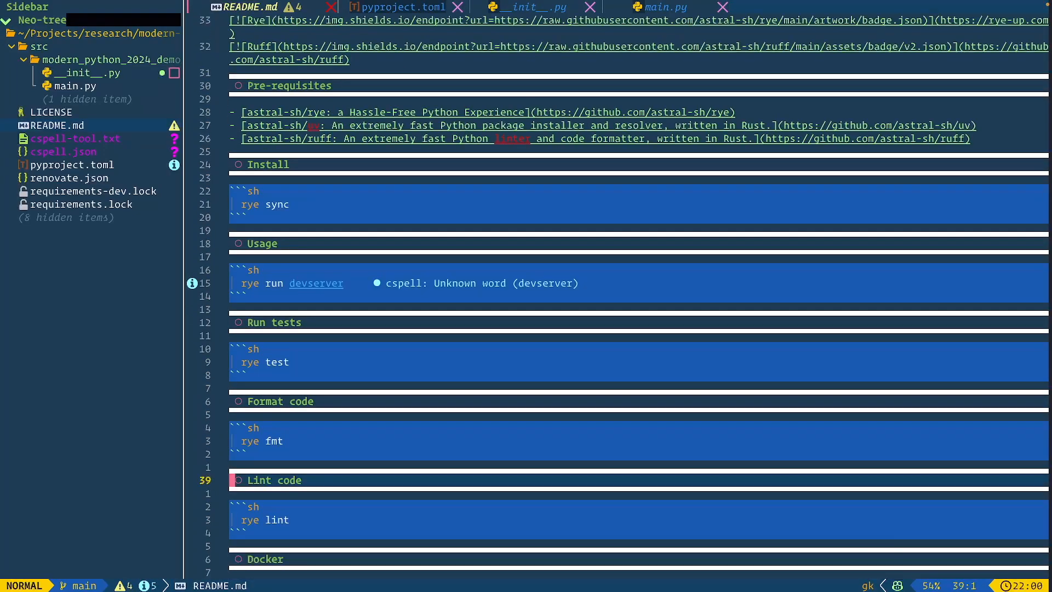
scroll(down, 3)
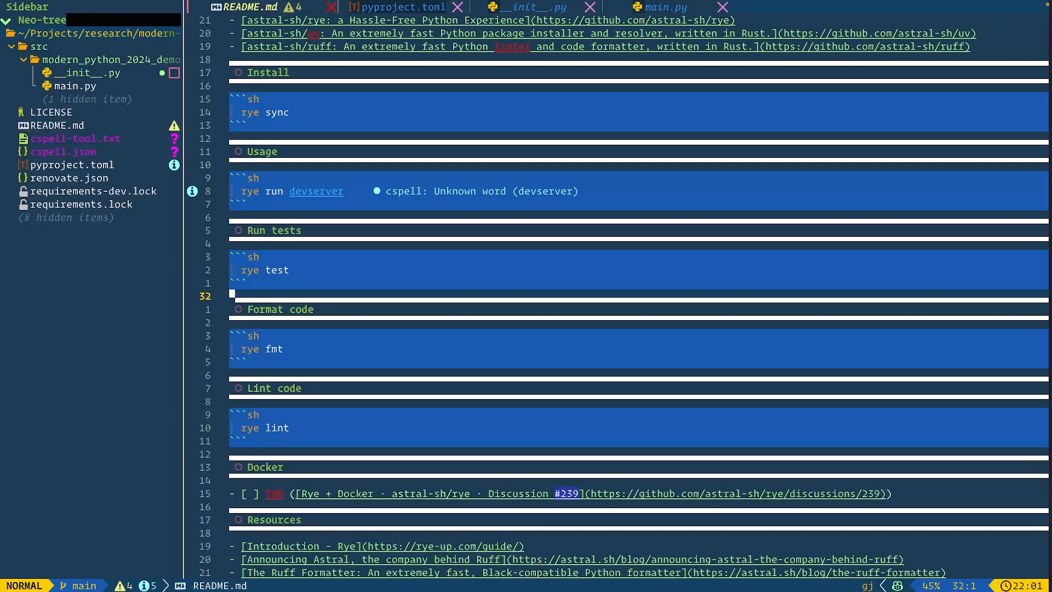
click(64, 152)
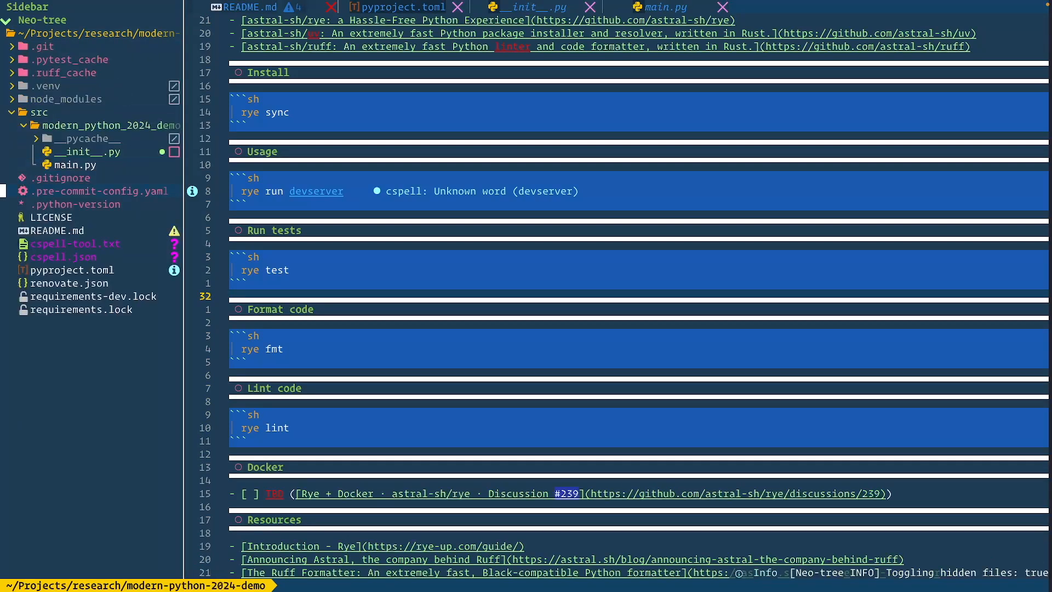
Leave Neovim for the repository README on GitHub at its Docker section
click(77, 204)
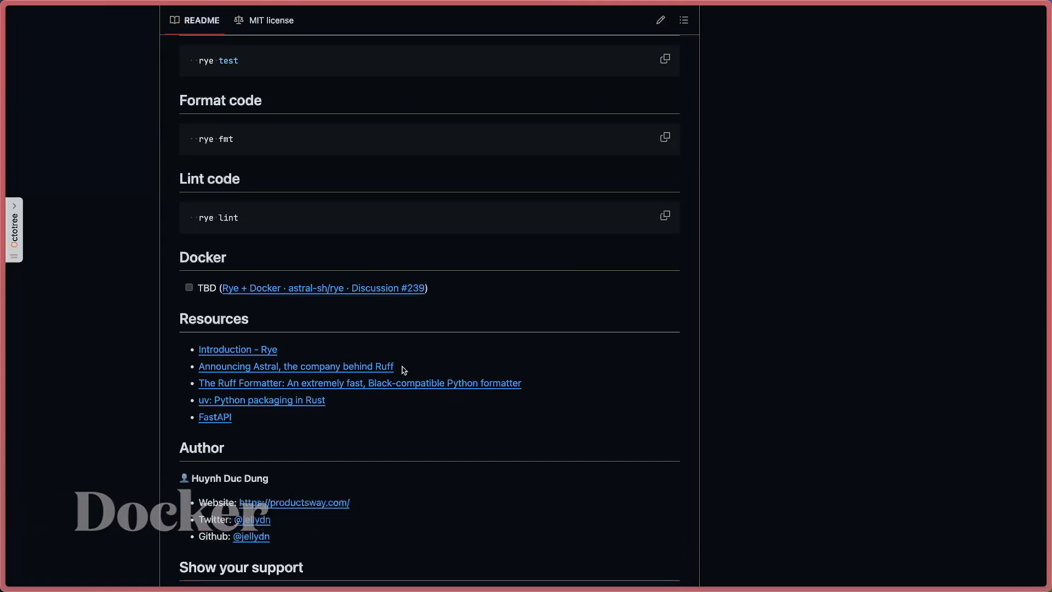
mouse_move(360, 366)
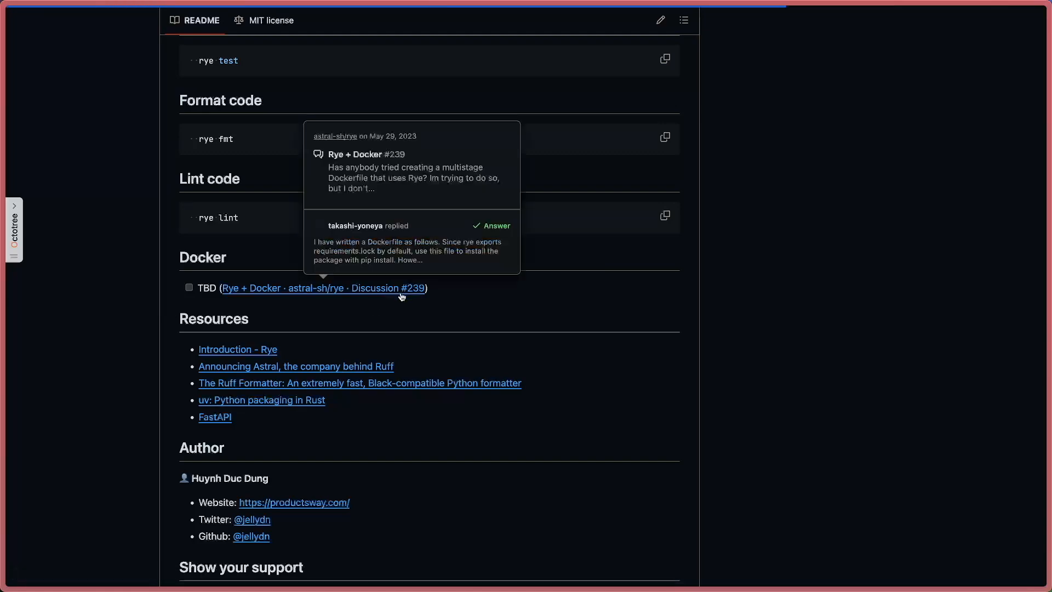
Read Rye + Docker discussion #239, scrolling through its accepted answer and Dockerfile examples
click(322, 288)
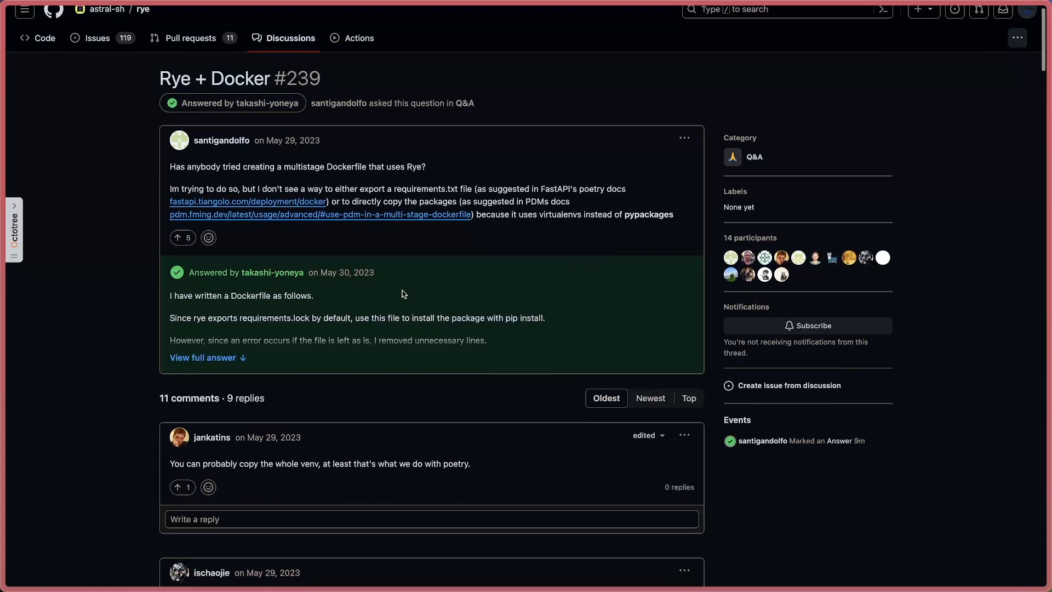
scroll(down, 3)
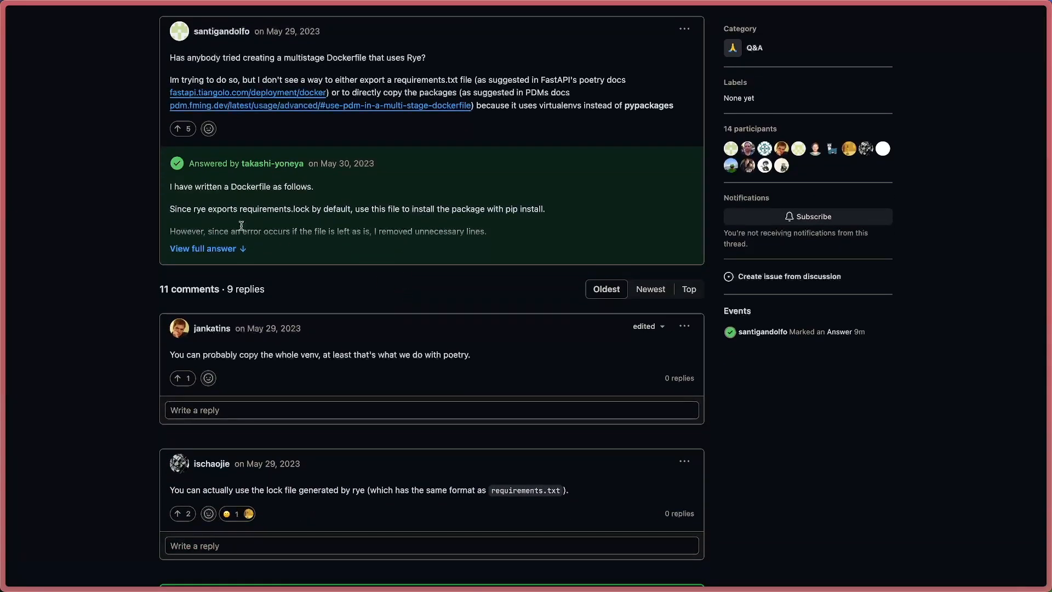
scroll(down, 3)
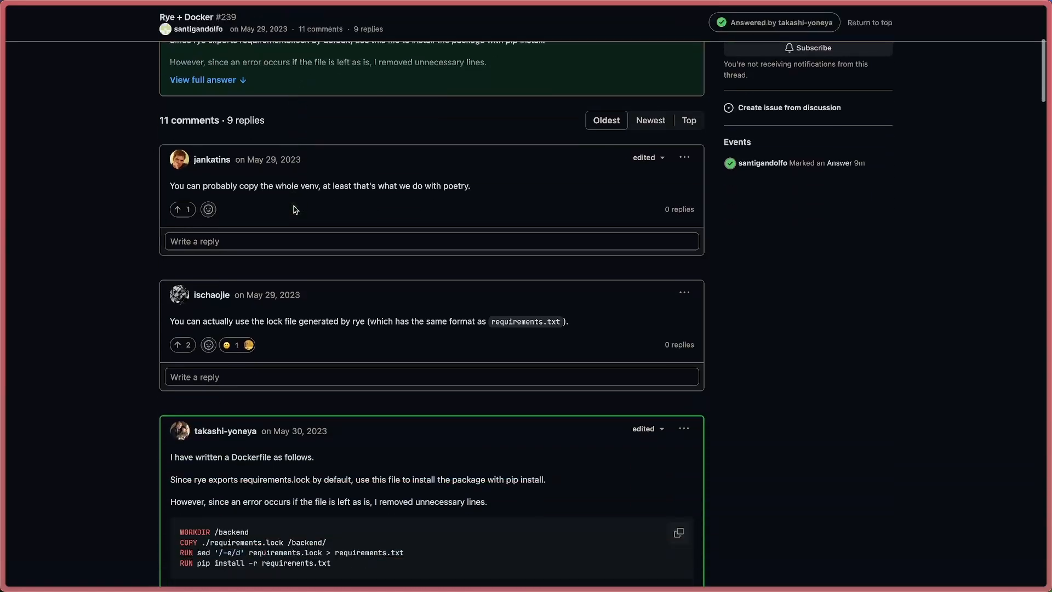
scroll(down, 3)
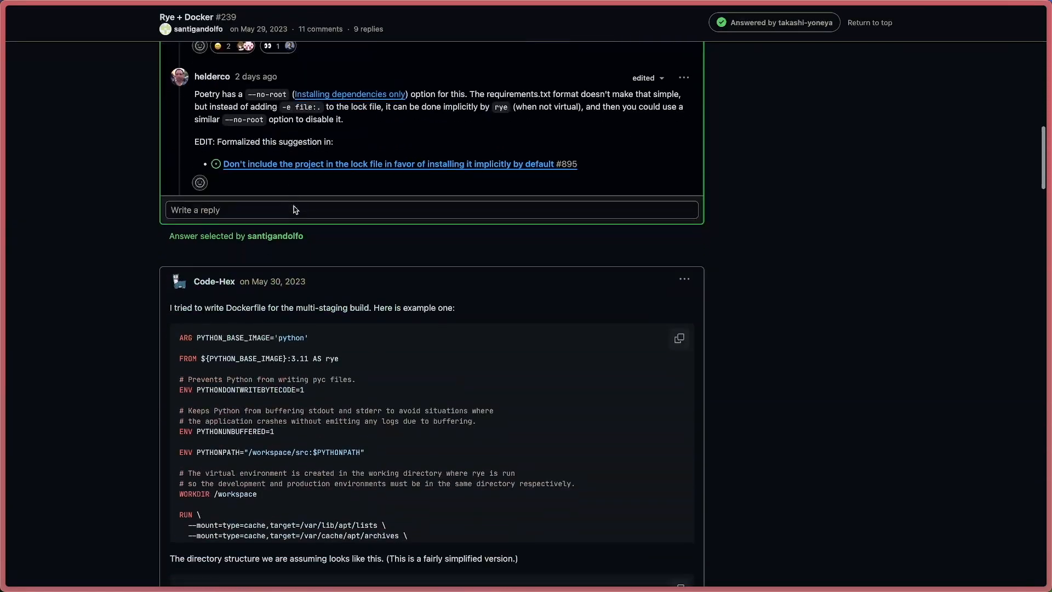
scroll(down, 3)
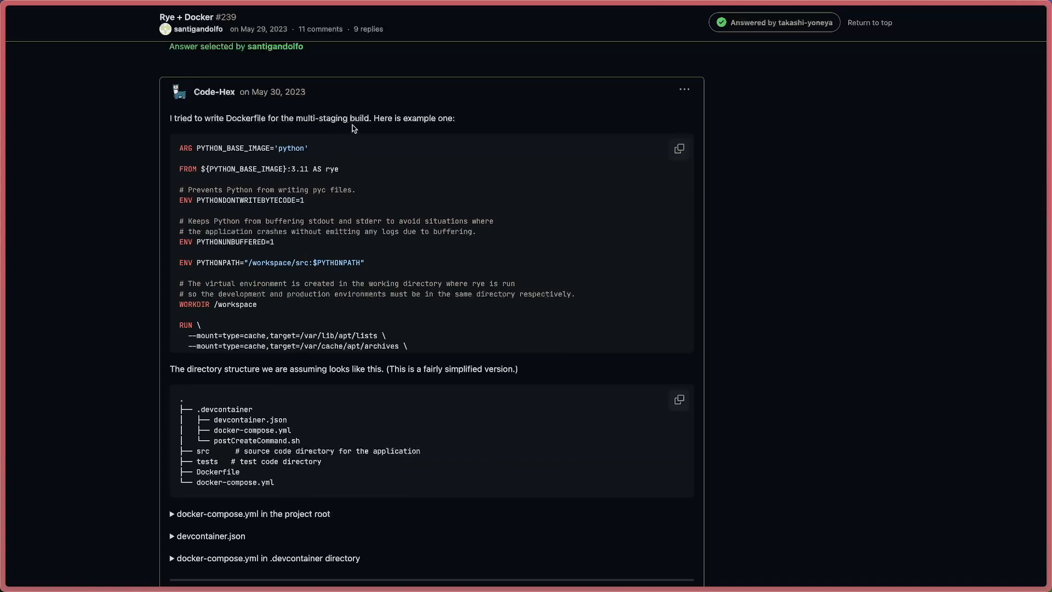
mouse_move(346, 164)
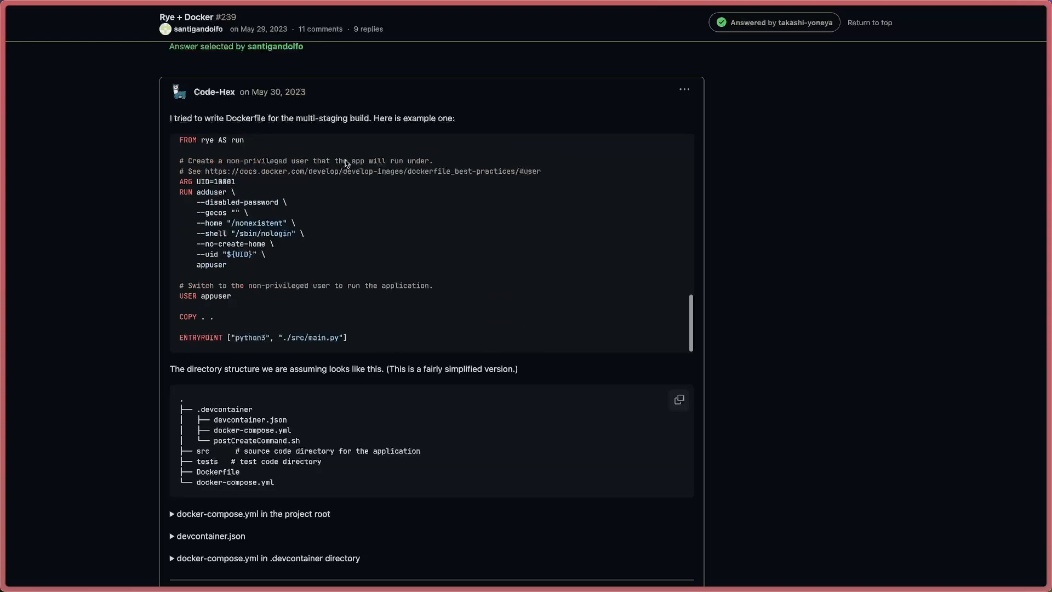
scroll(down, 3)
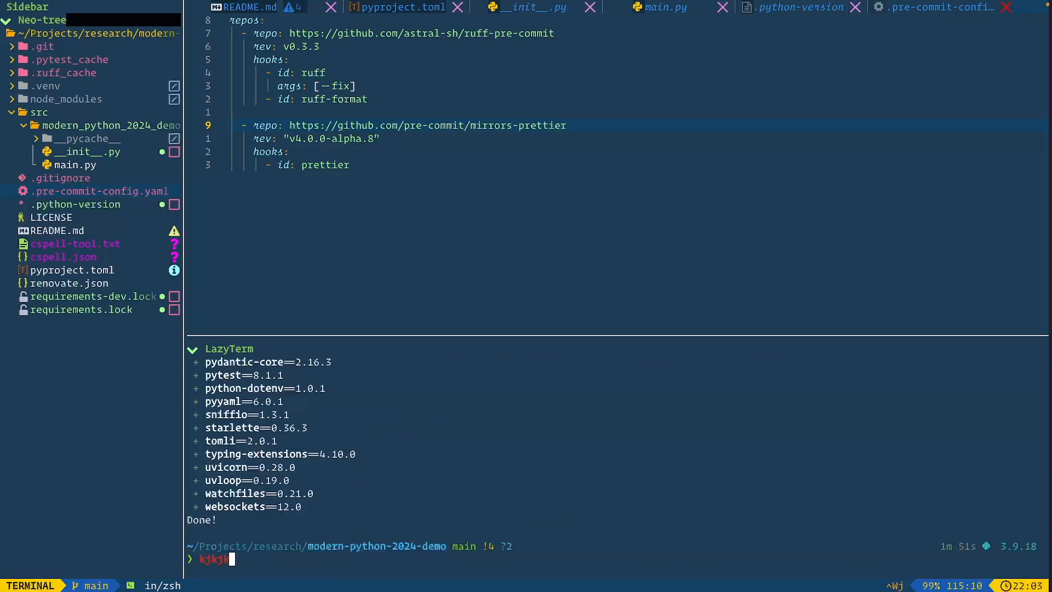
text(git clone https://github.com/gpakosz/.tmux.git)
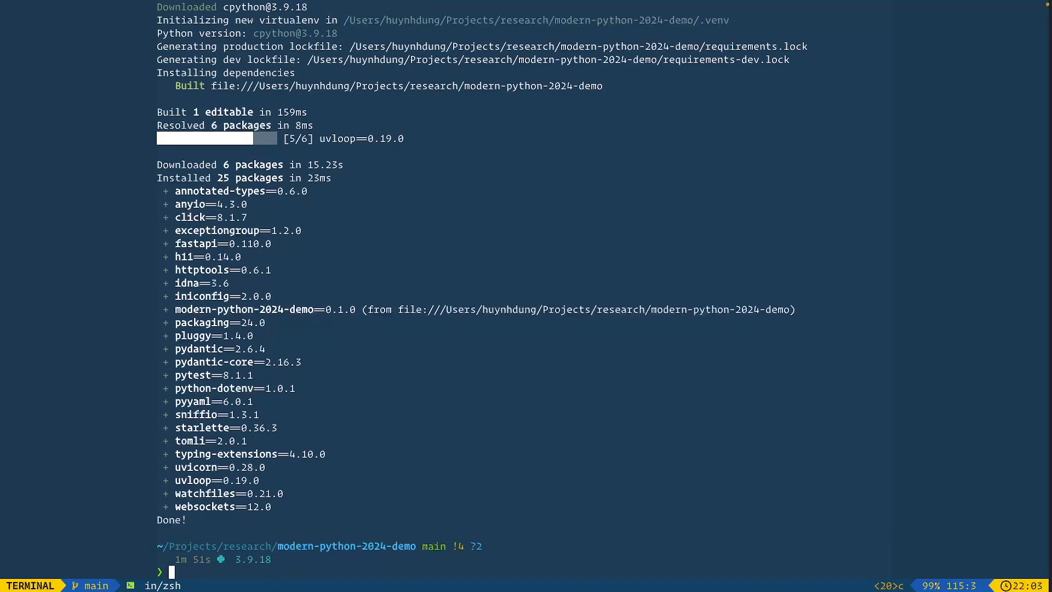
Run `rye sync`, let the devserver serve requests, then stop it with Ctrl+C
text(rye sync)
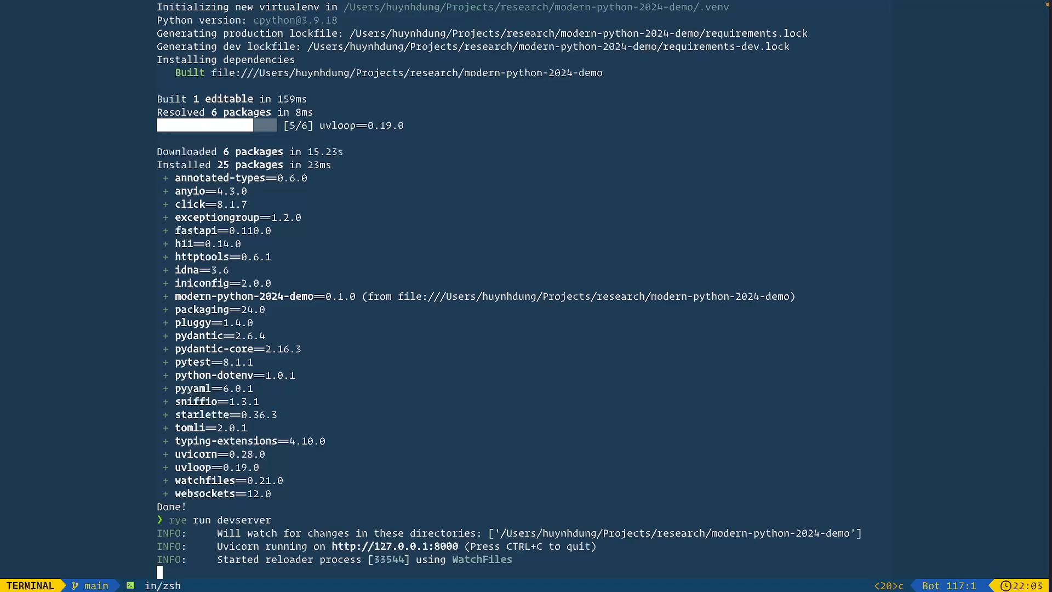
scroll(down, 3)
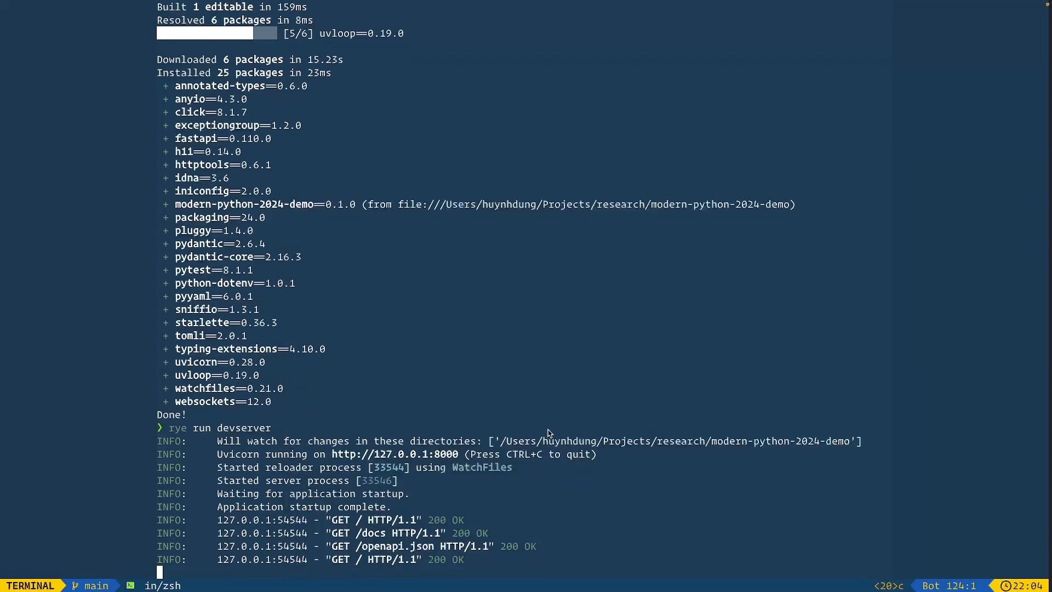
key(ctrl+c)
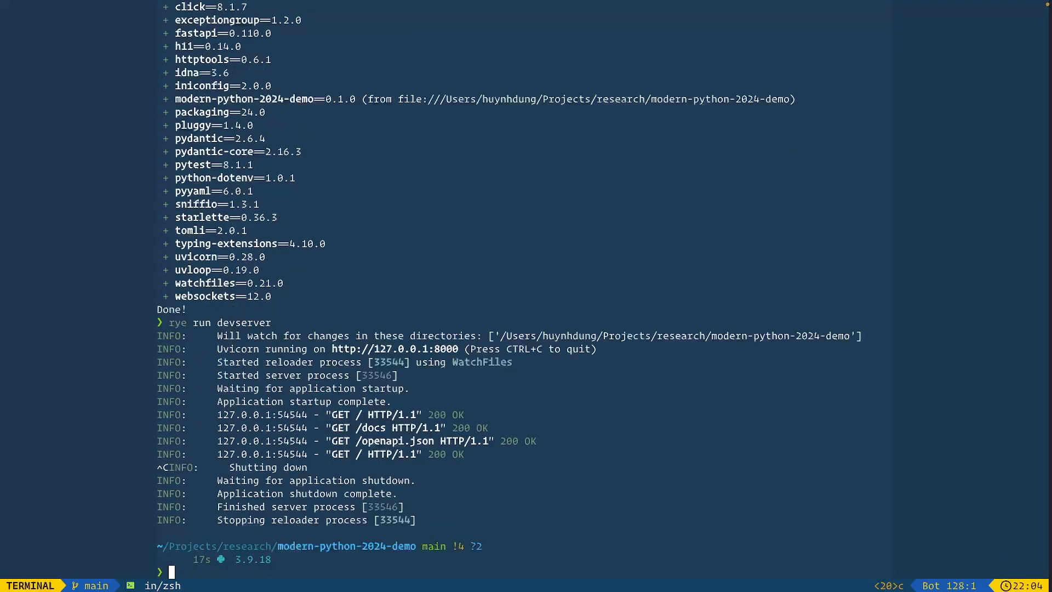